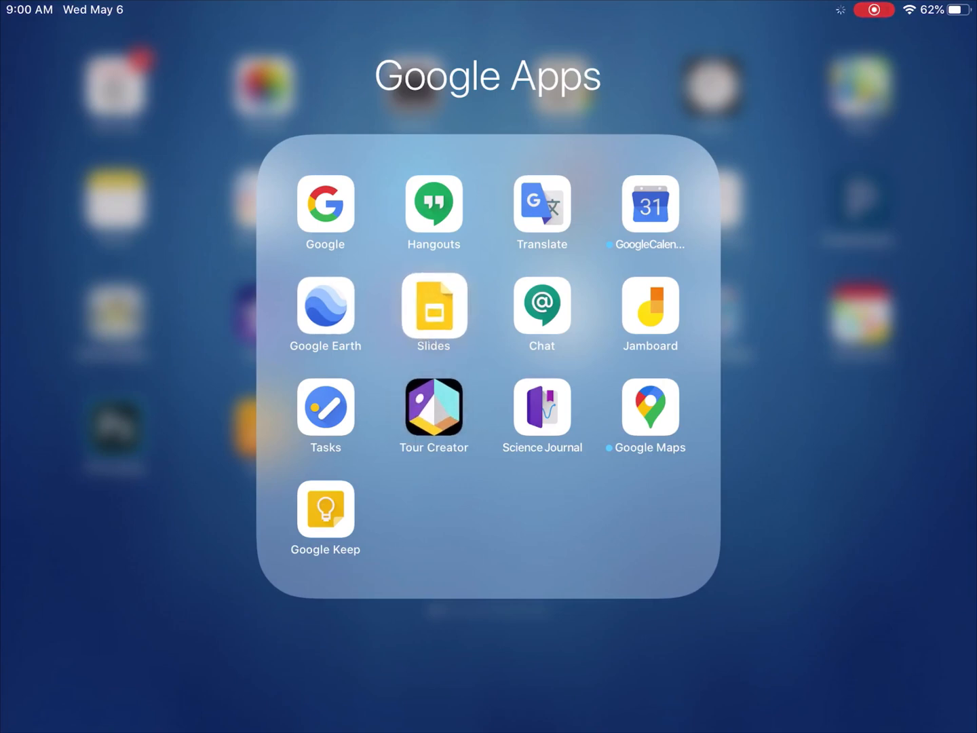
- Launch the Slides app from the Google Apps folder on the iPad Home Screen
click(433, 312)
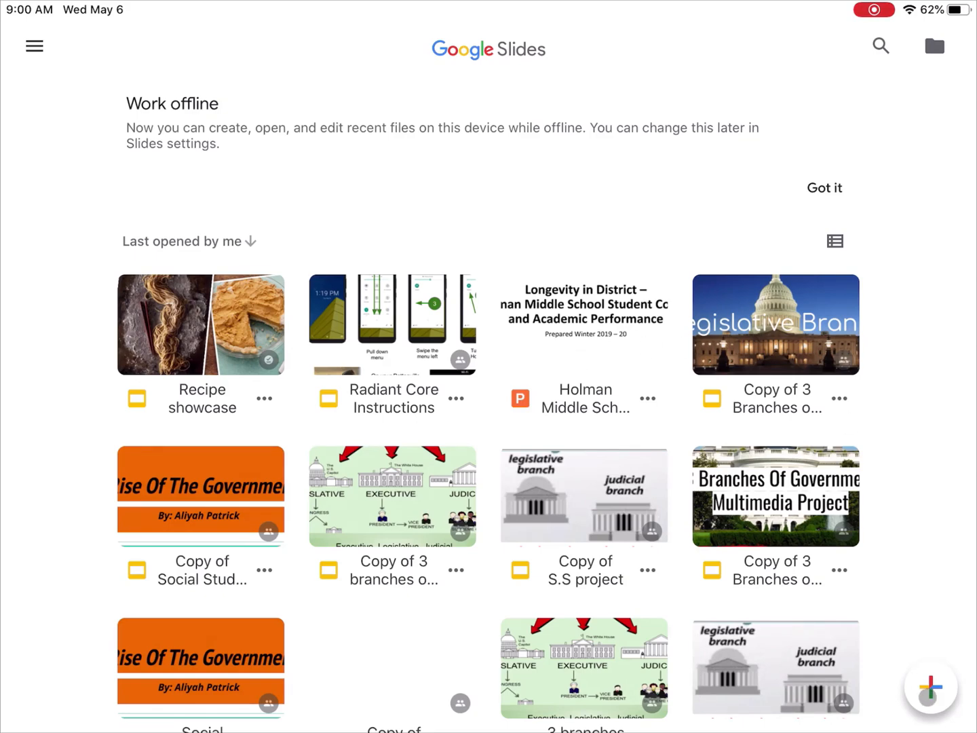
- Create a new blank presentation named 'All About Me', correcting a typo in the name
click(930, 686)
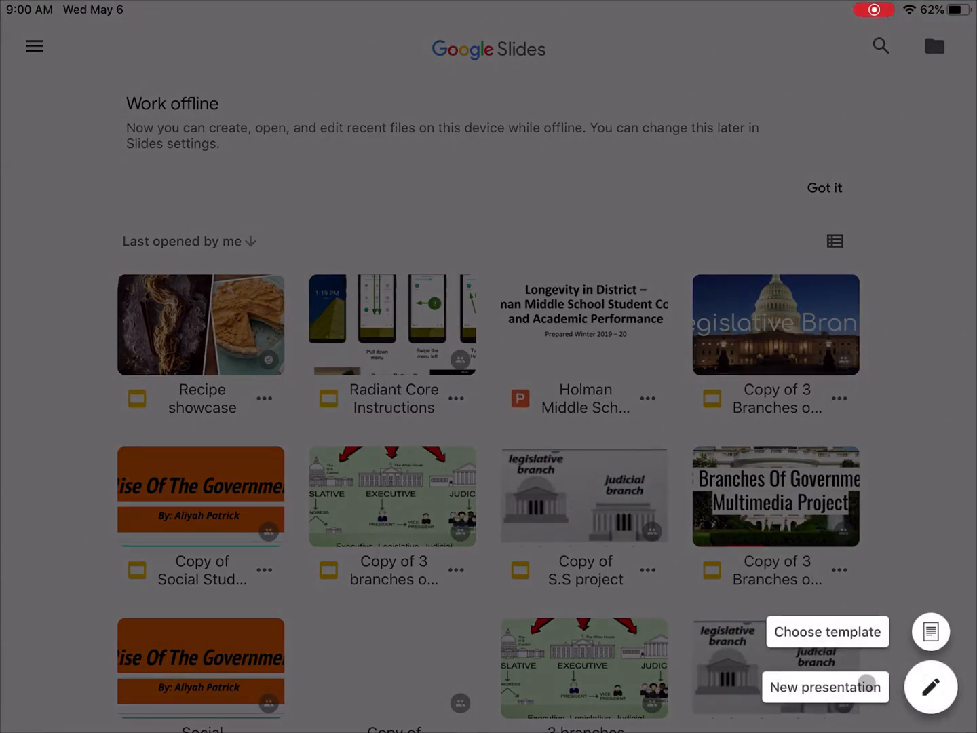
click(825, 686)
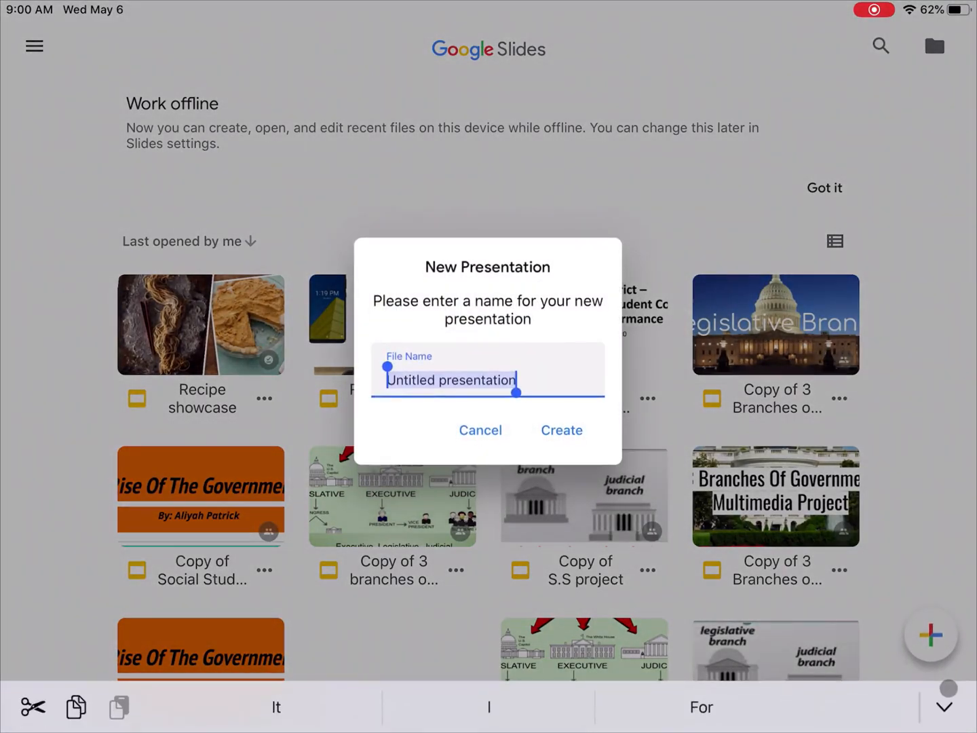
text(A)
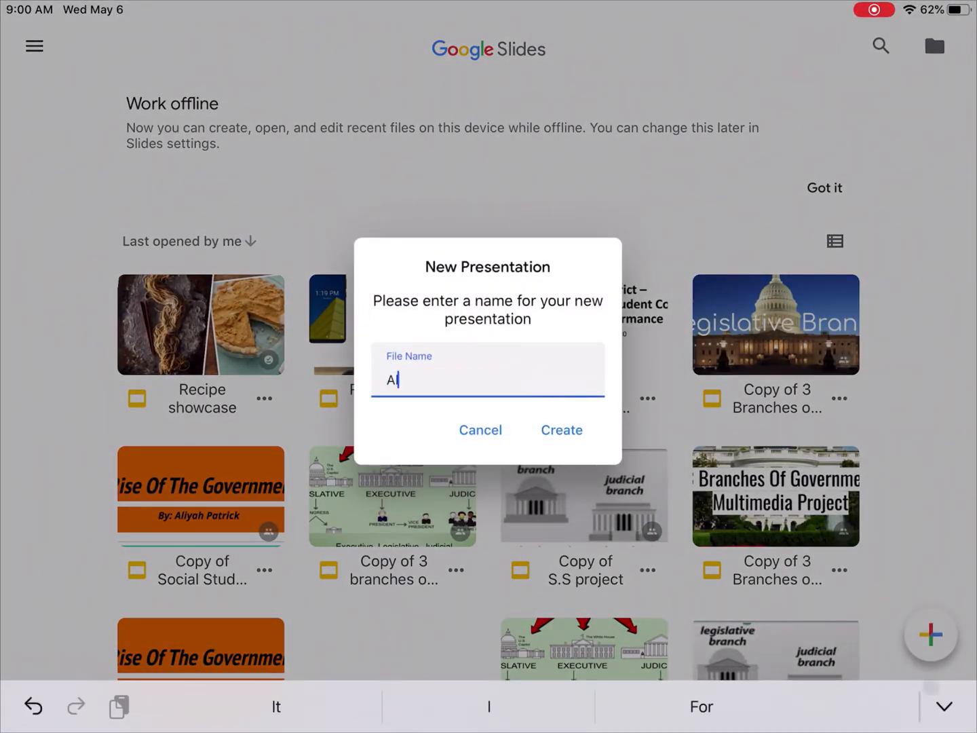
text(ll Aboput Me)
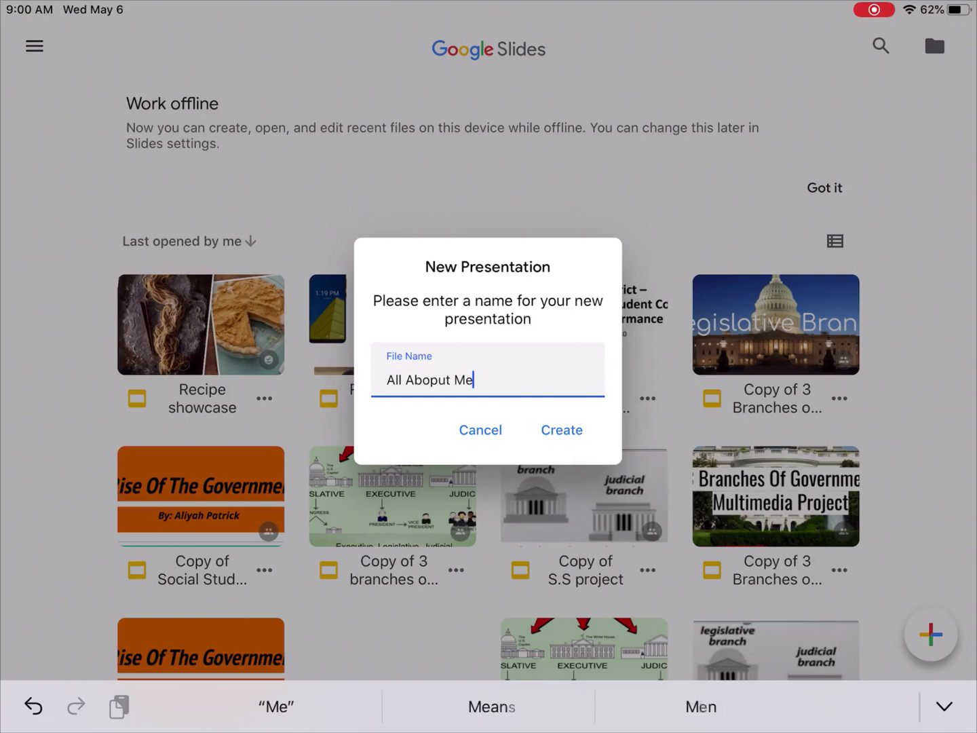
key(BackSpace)
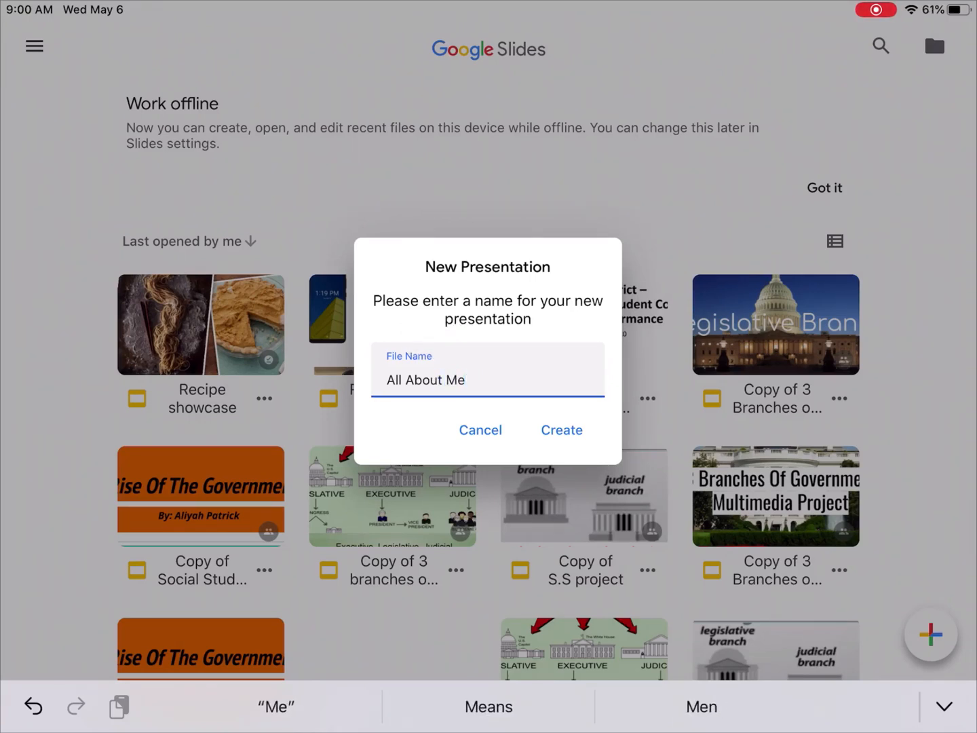
click(561, 429)
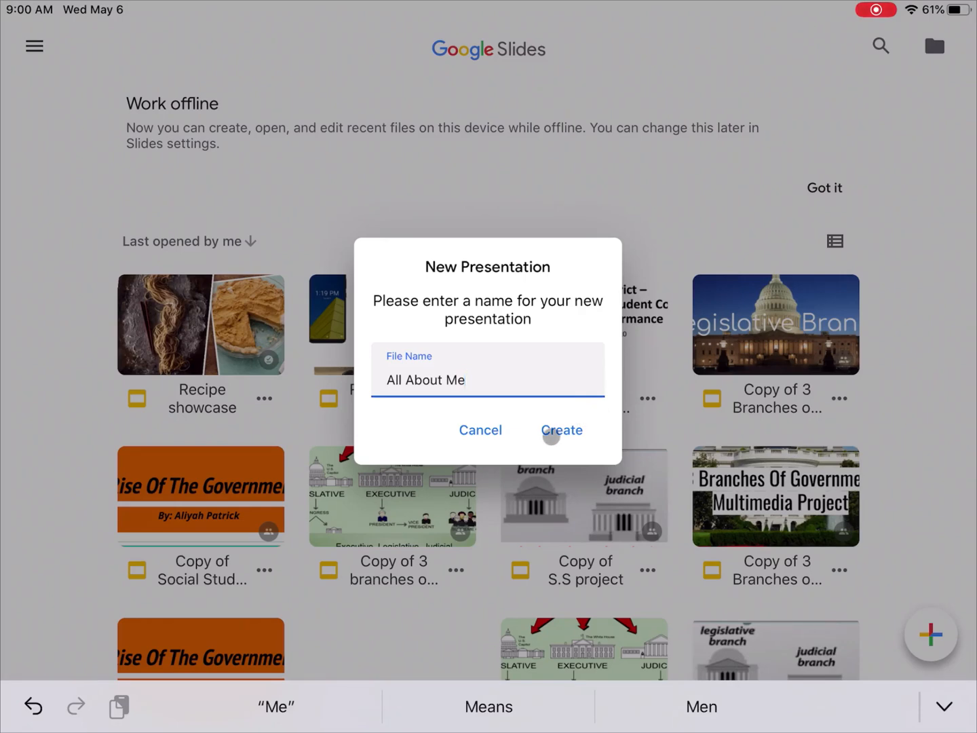
- Enter 'All About Me' as the first slide's title and finish editing
click(562, 429)
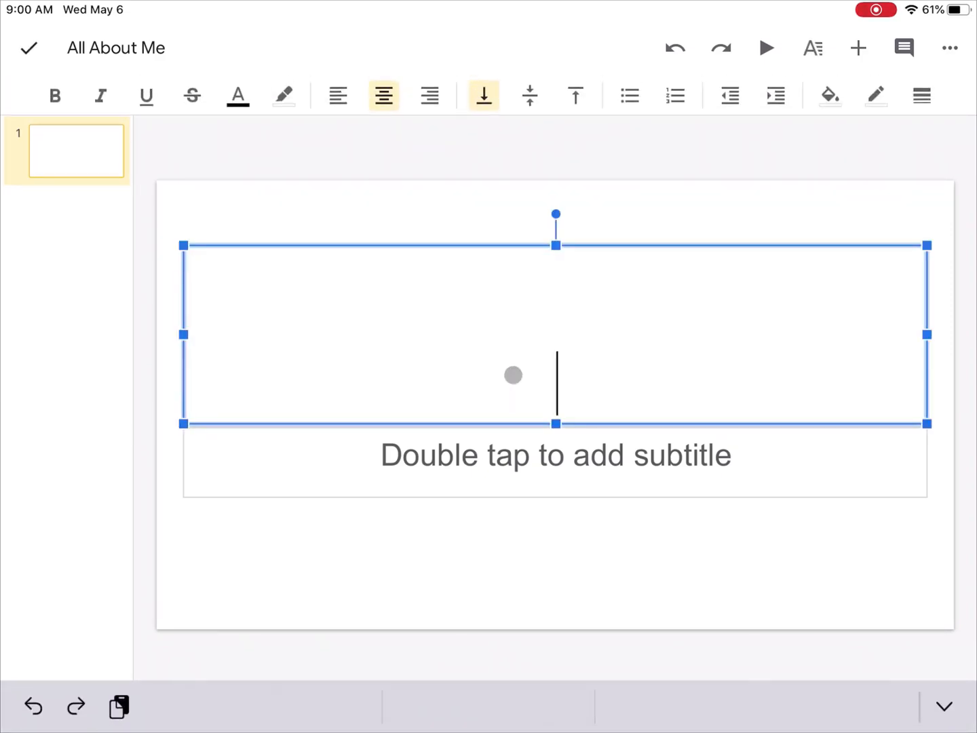
text(All About Me)
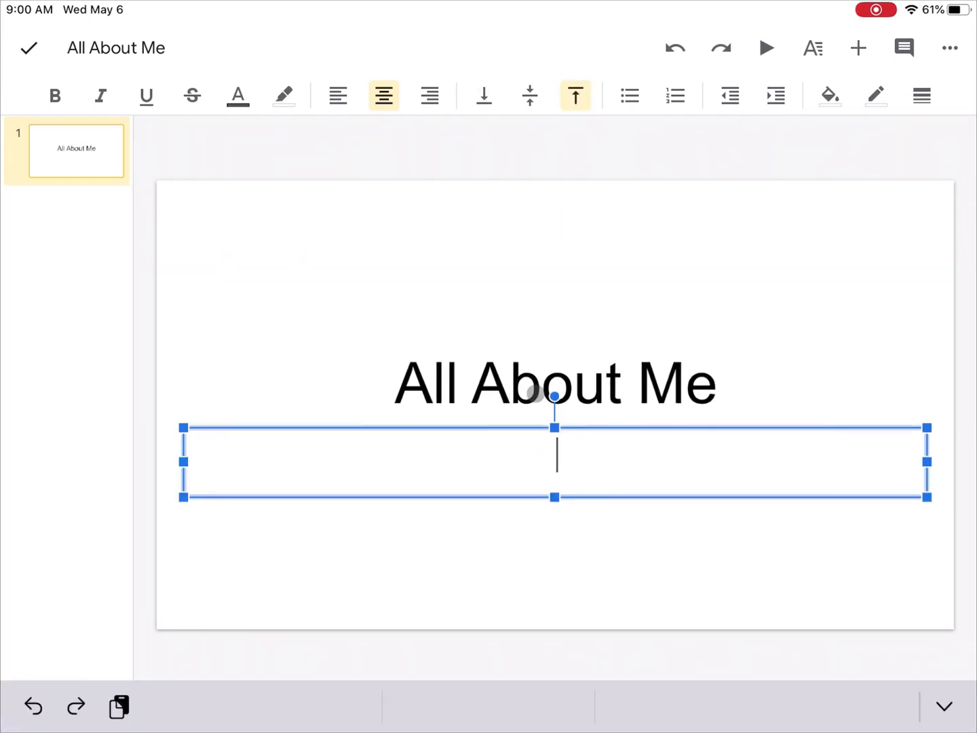
click(483, 95)
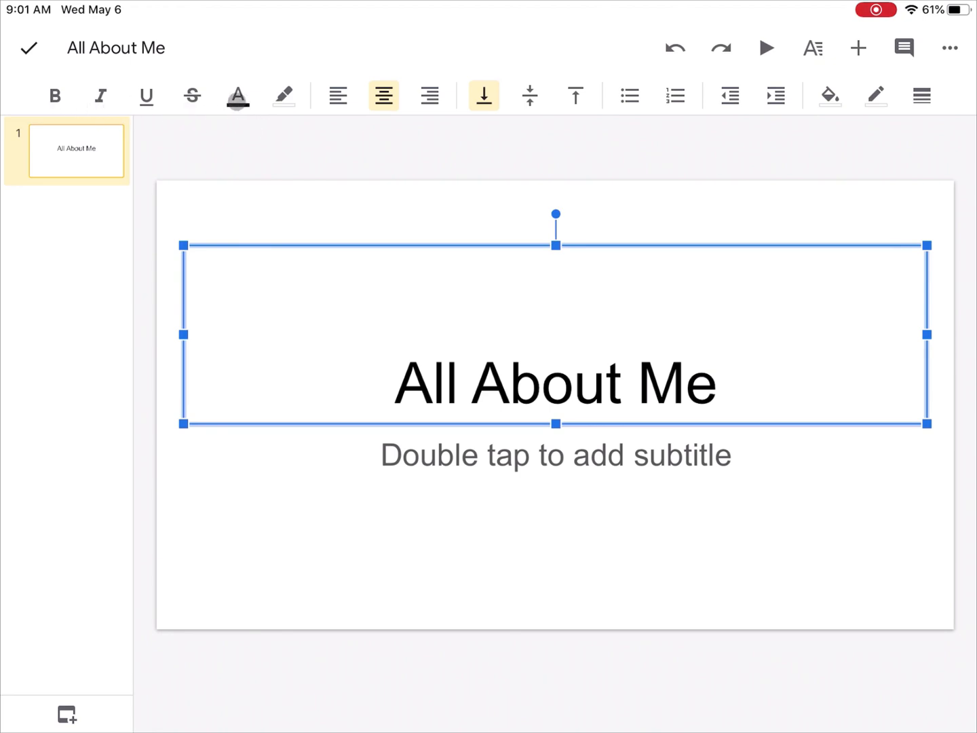
click(284, 96)
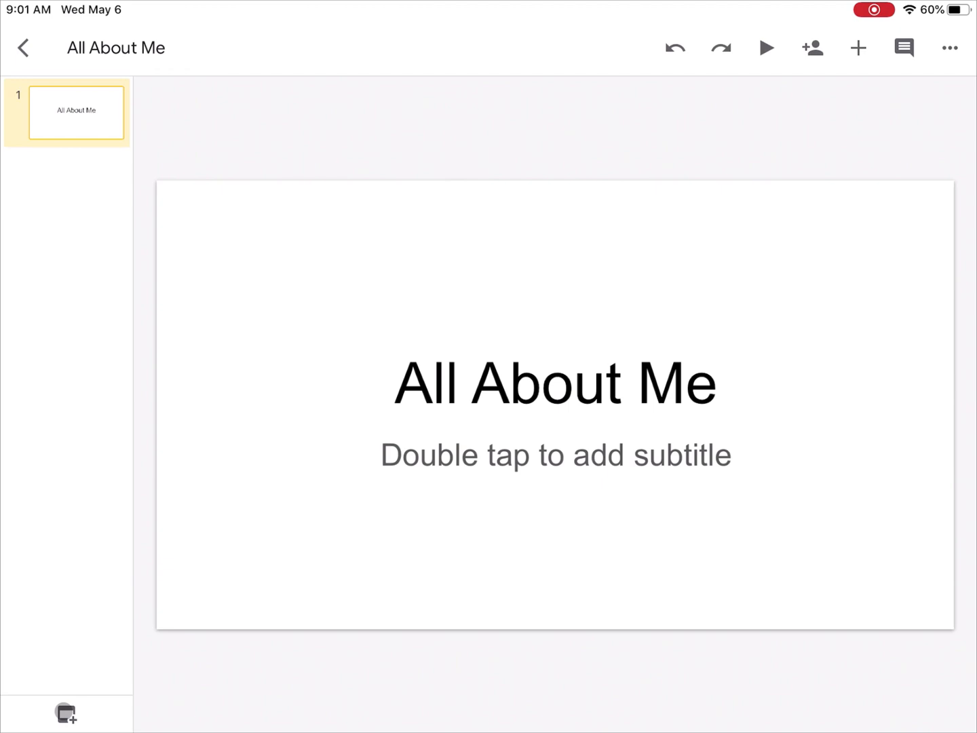
- Add a second slide with the Title and two columns layout
click(65, 714)
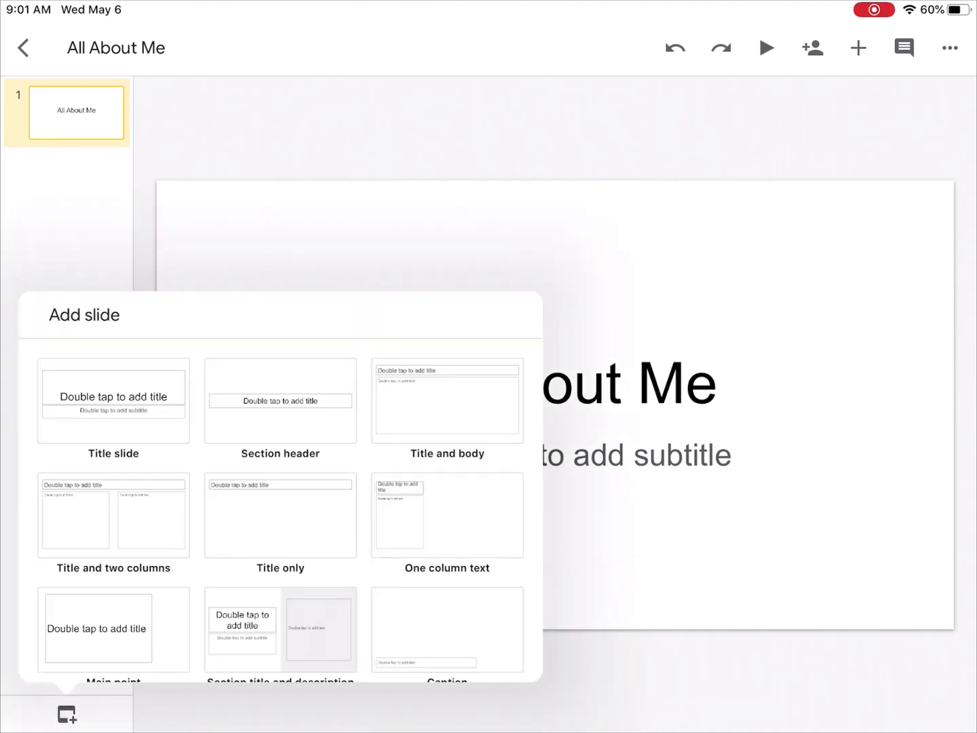
scroll(down, 3)
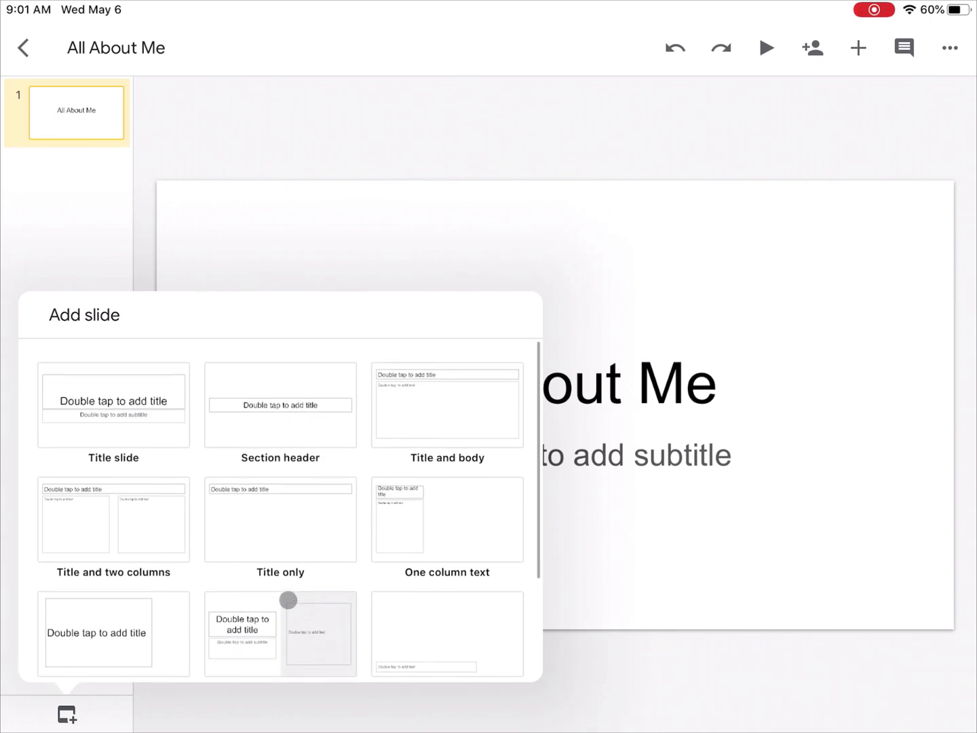
scroll(down, 3)
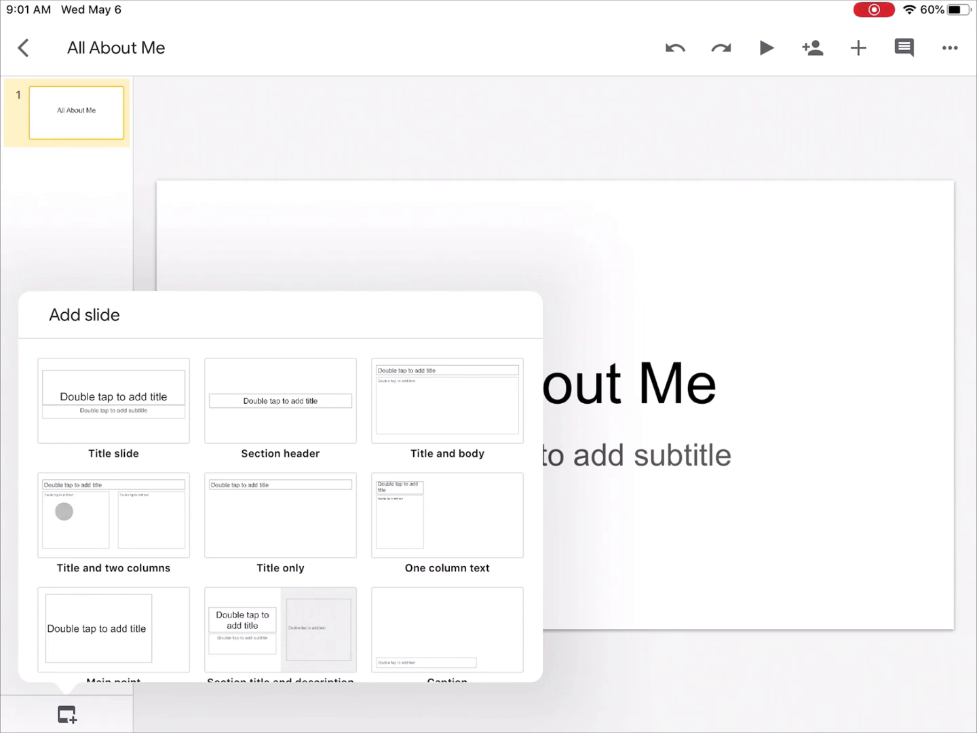
click(113, 516)
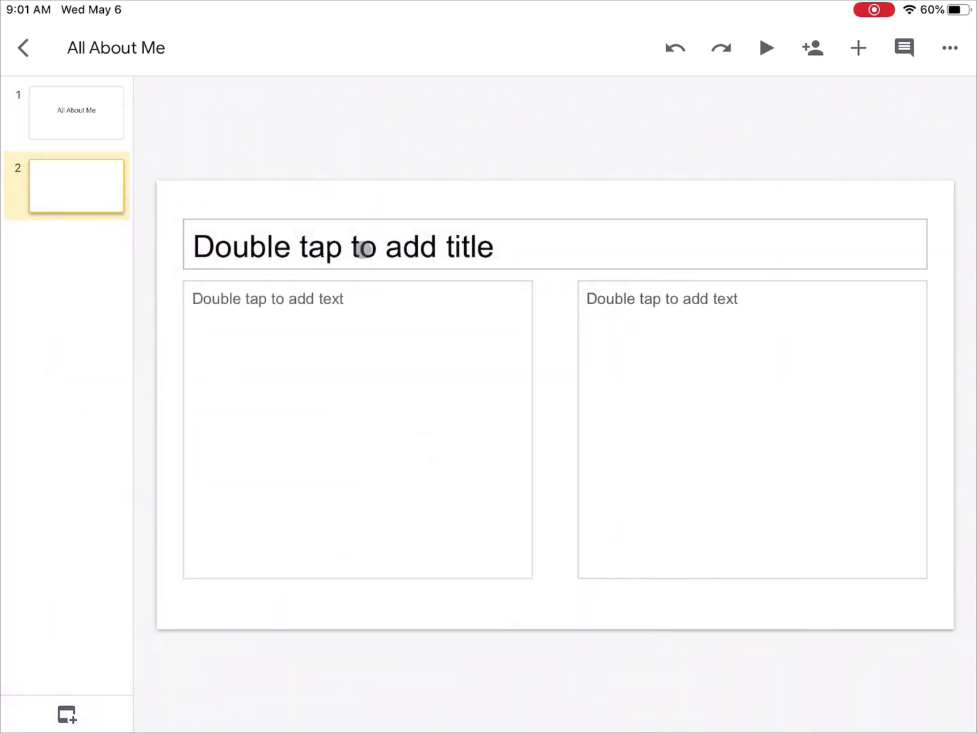
- Title the slide 'Family', delete the right text box, and widen the left one across the slide
double_click(359, 245)
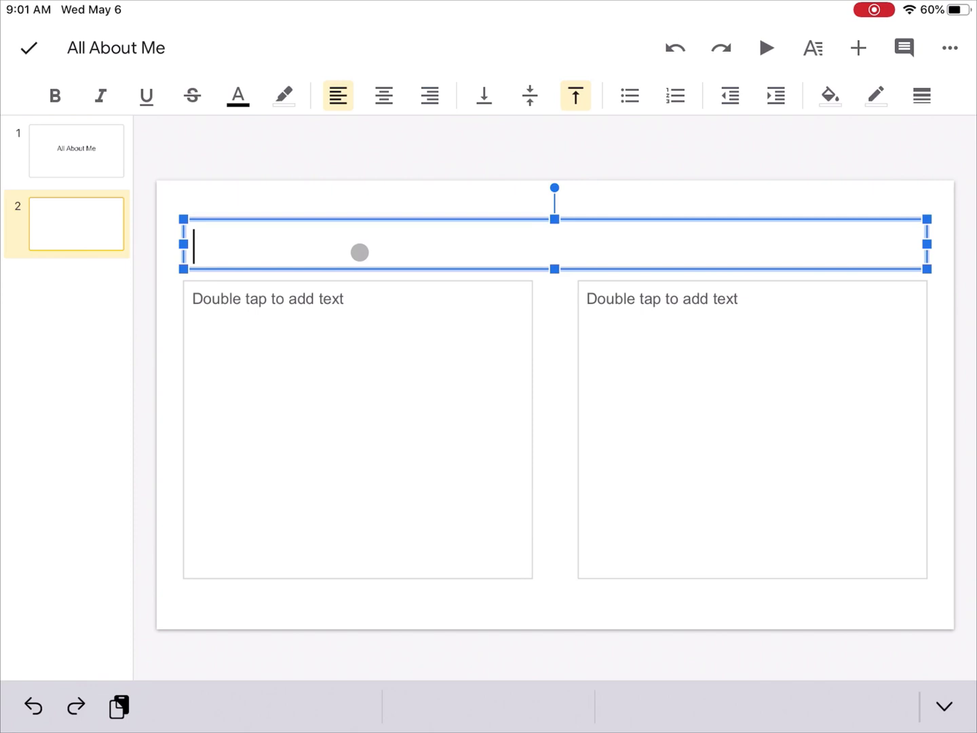
text(Fqm)
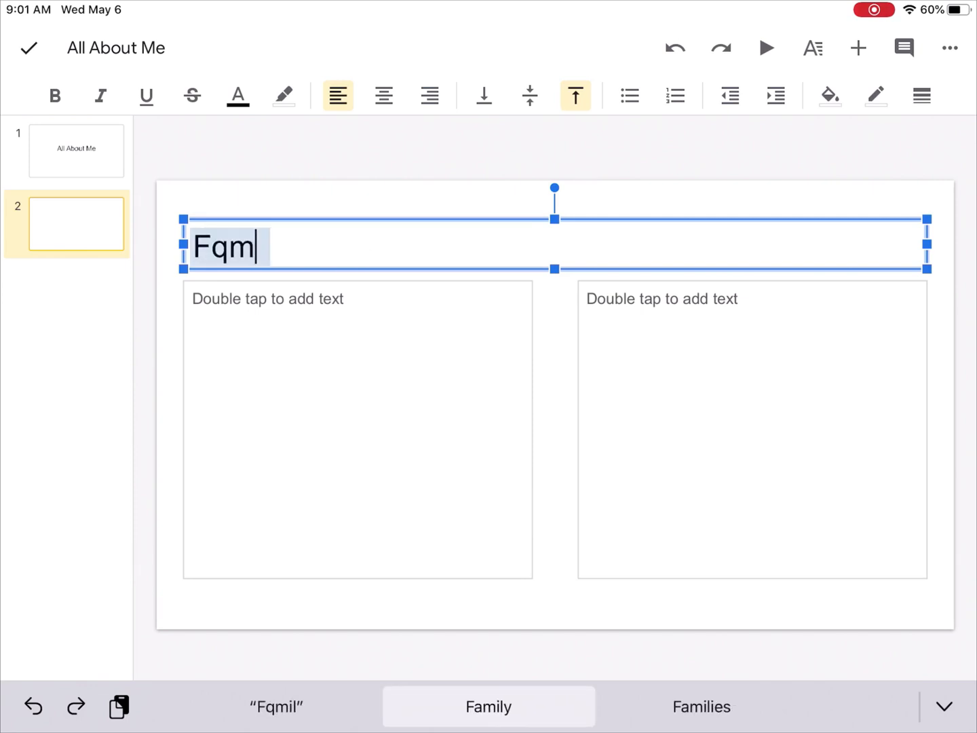
click(488, 706)
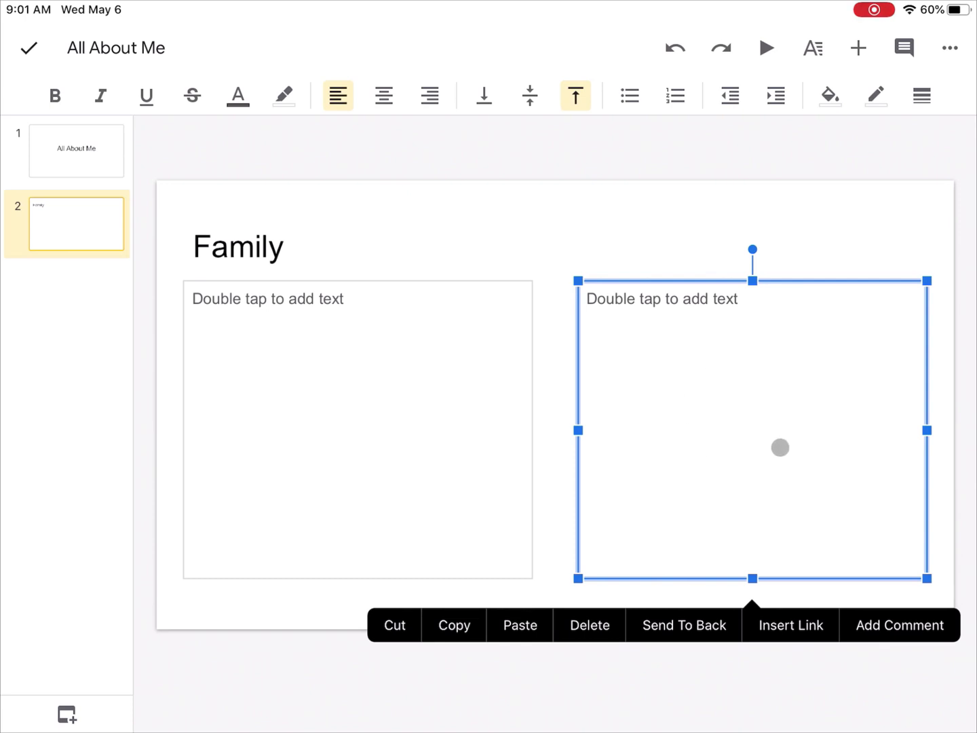
click(588, 624)
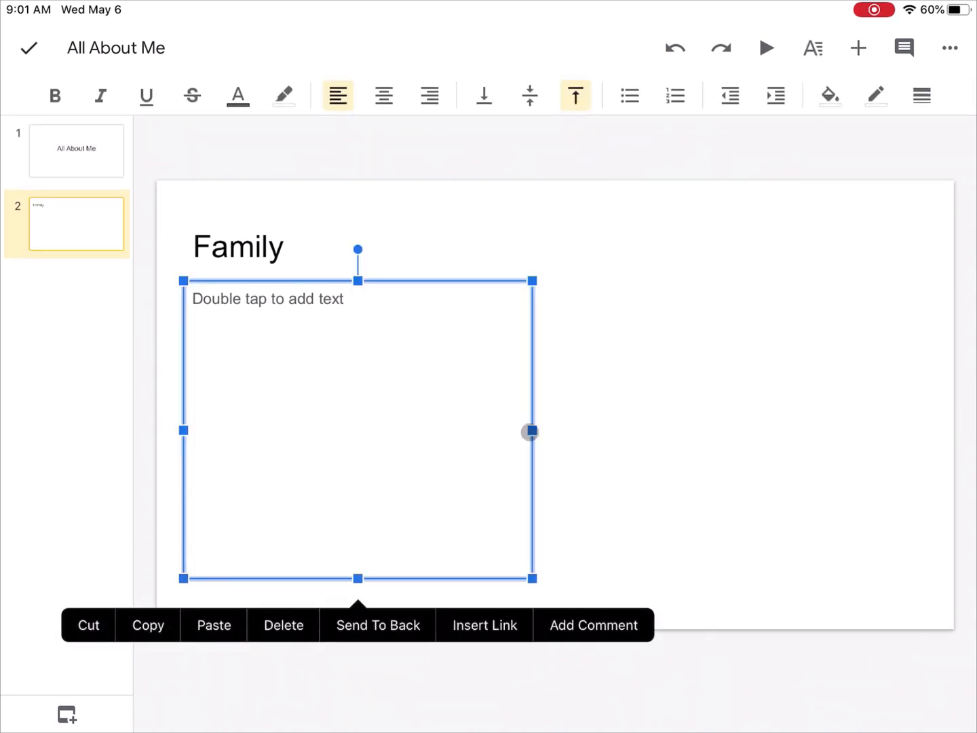
drag(530, 432, 964, 471)
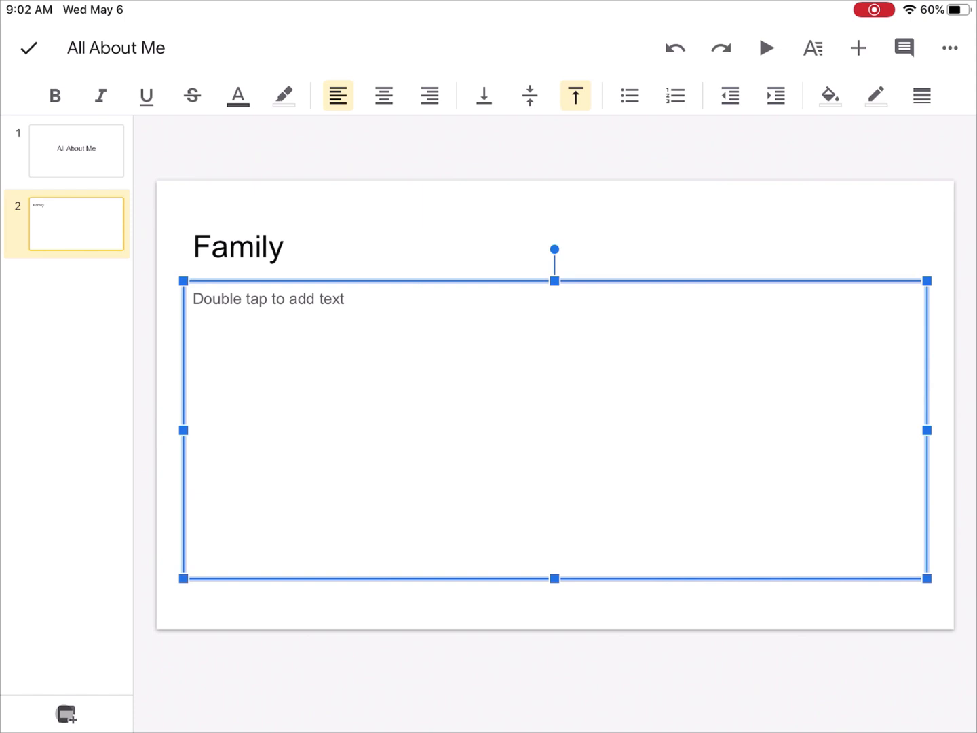
- Add a third slide using the Title only layout
click(66, 714)
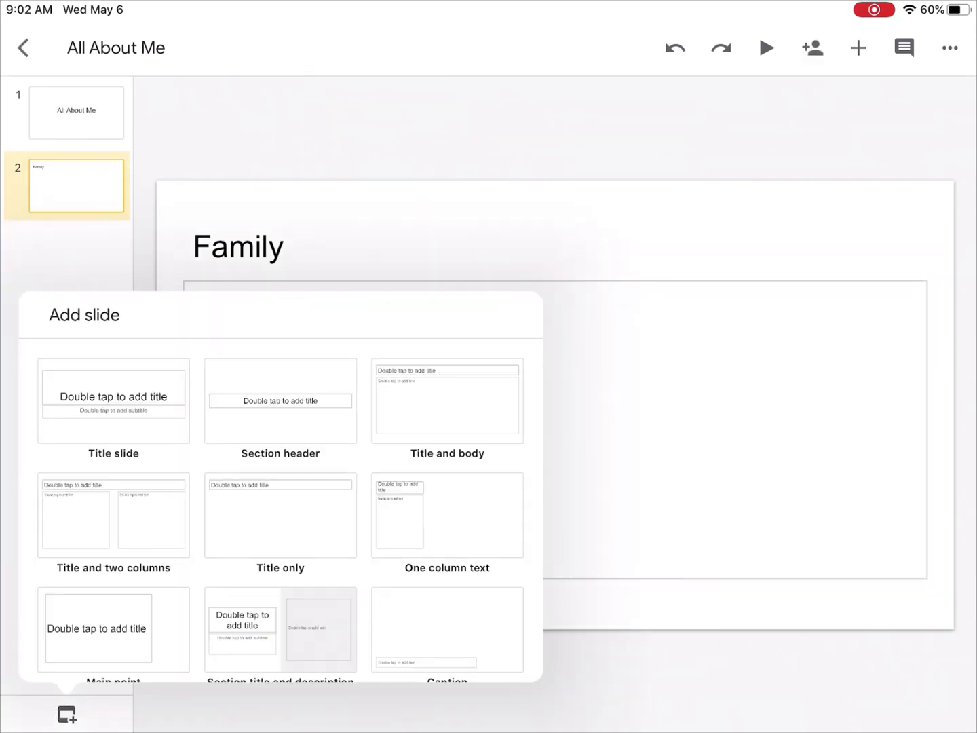
click(279, 516)
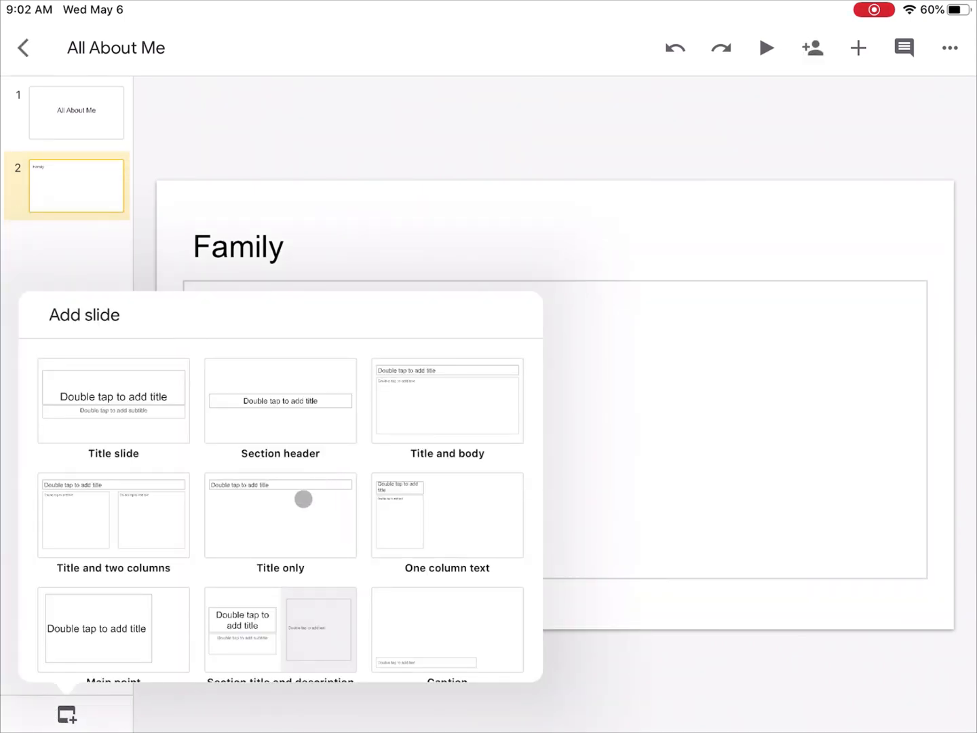
click(279, 515)
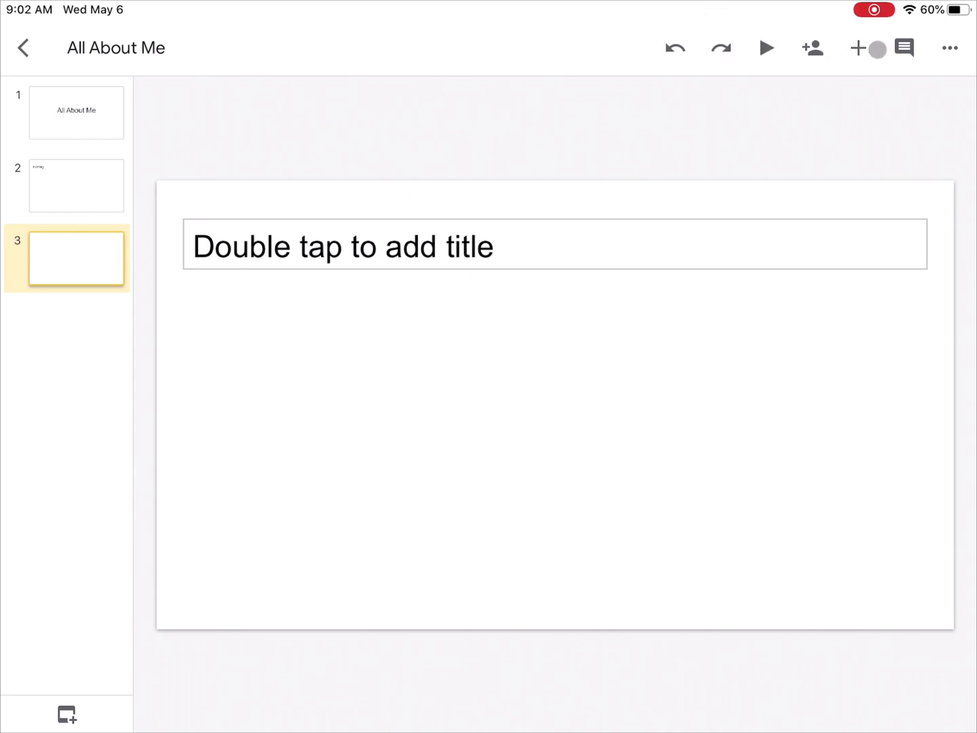
- Choose Insert > Image > From photos on slide 3, bringing up the photo-access request
click(860, 48)
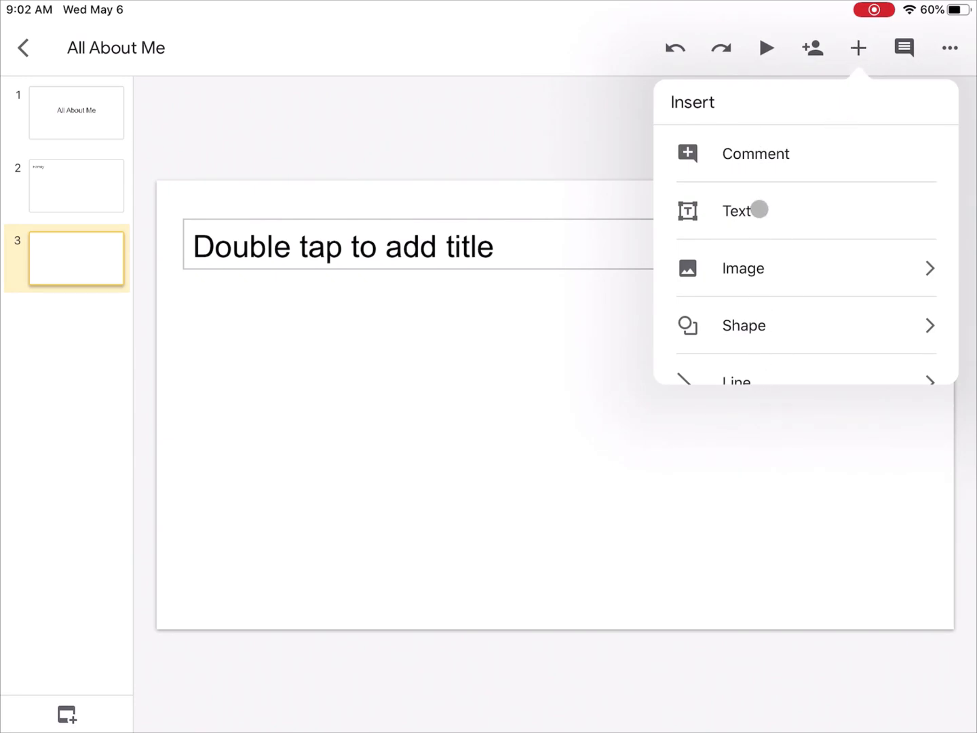
scroll(down, 3)
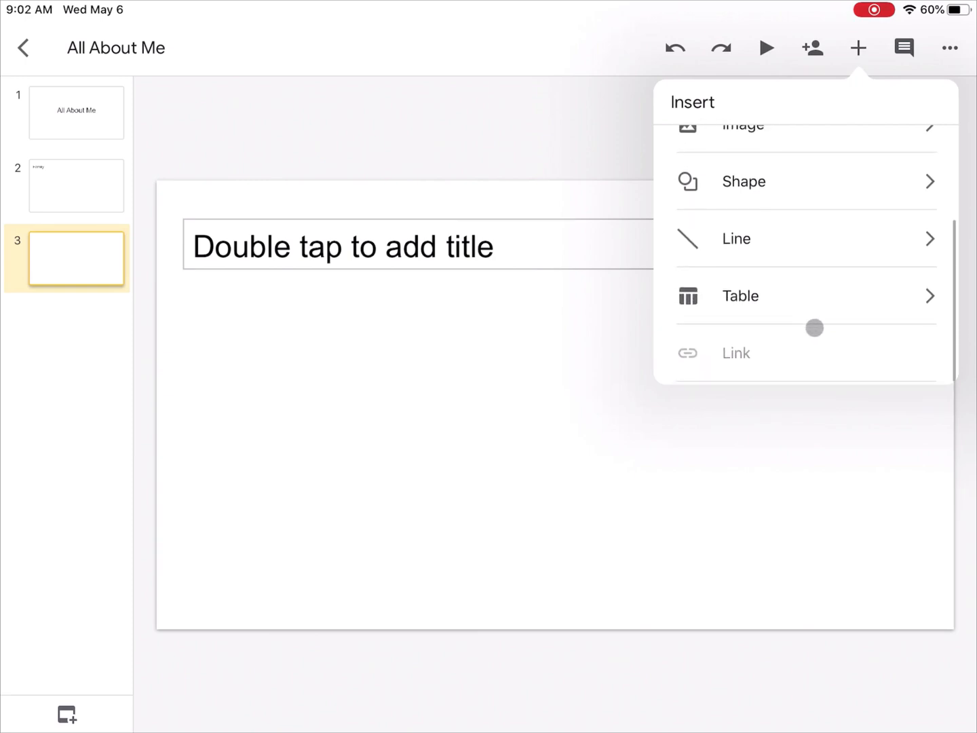
scroll(down, 3)
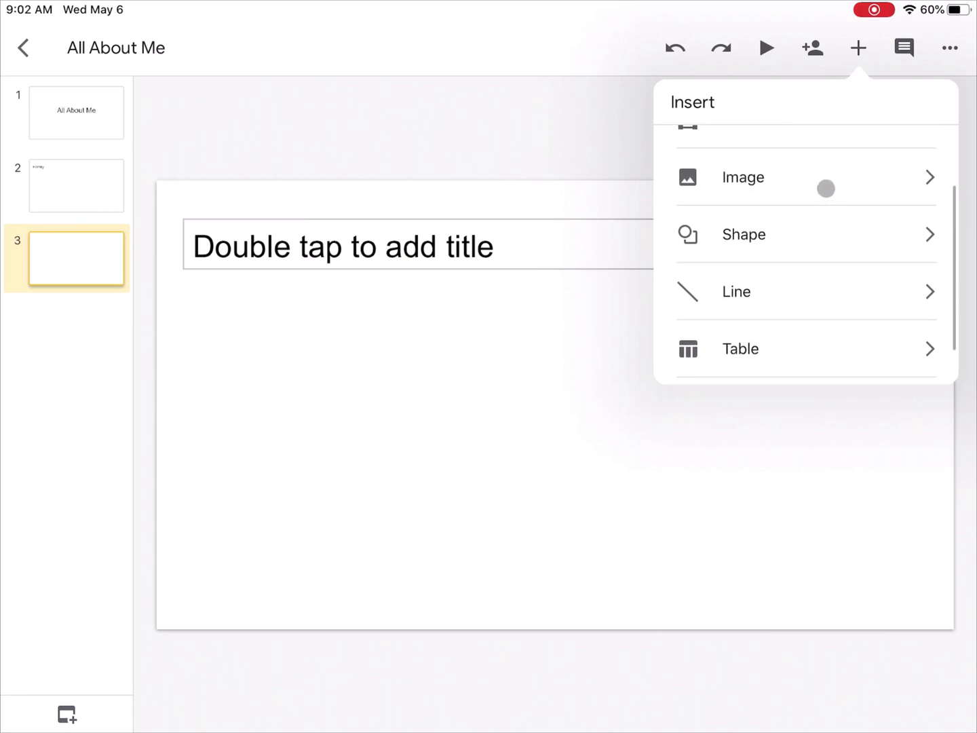
click(742, 177)
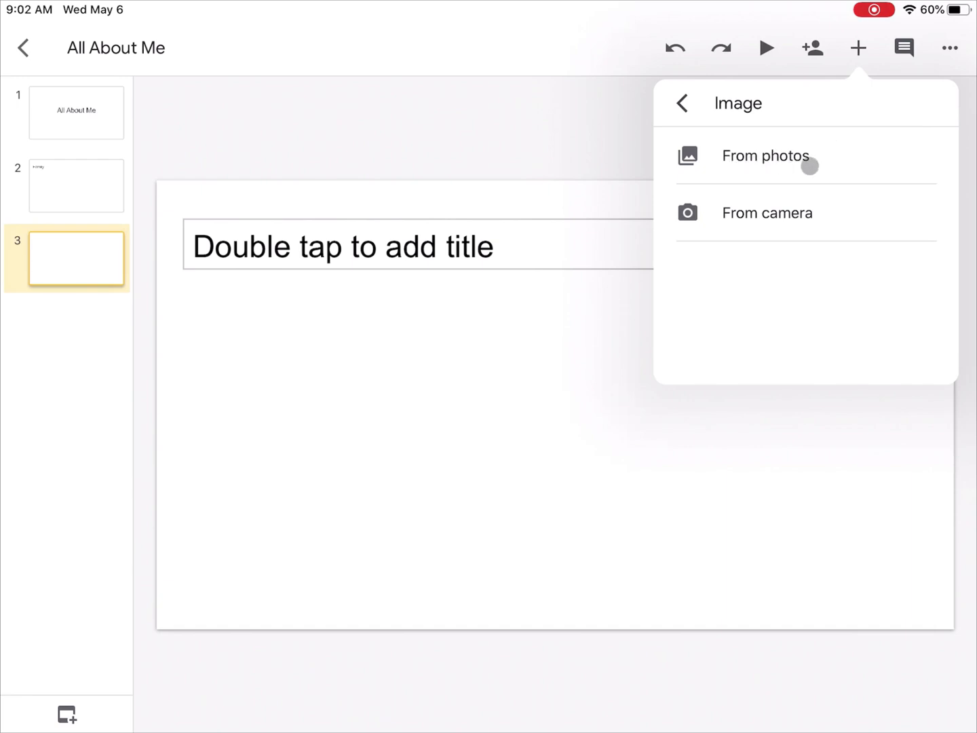
mouse_move(763, 224)
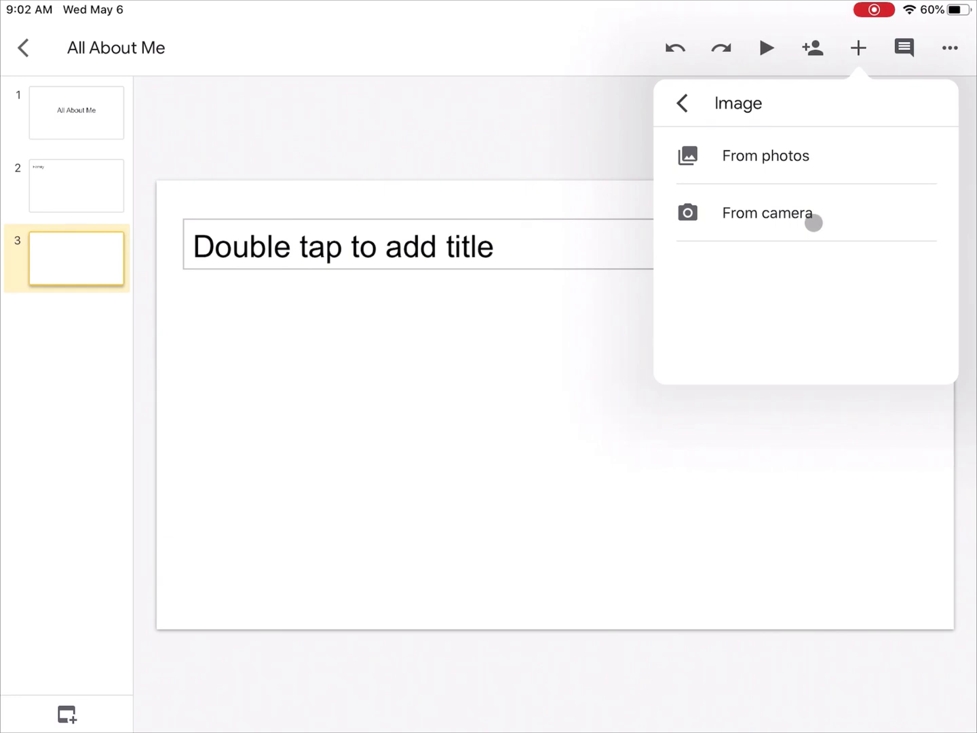
mouse_move(823, 222)
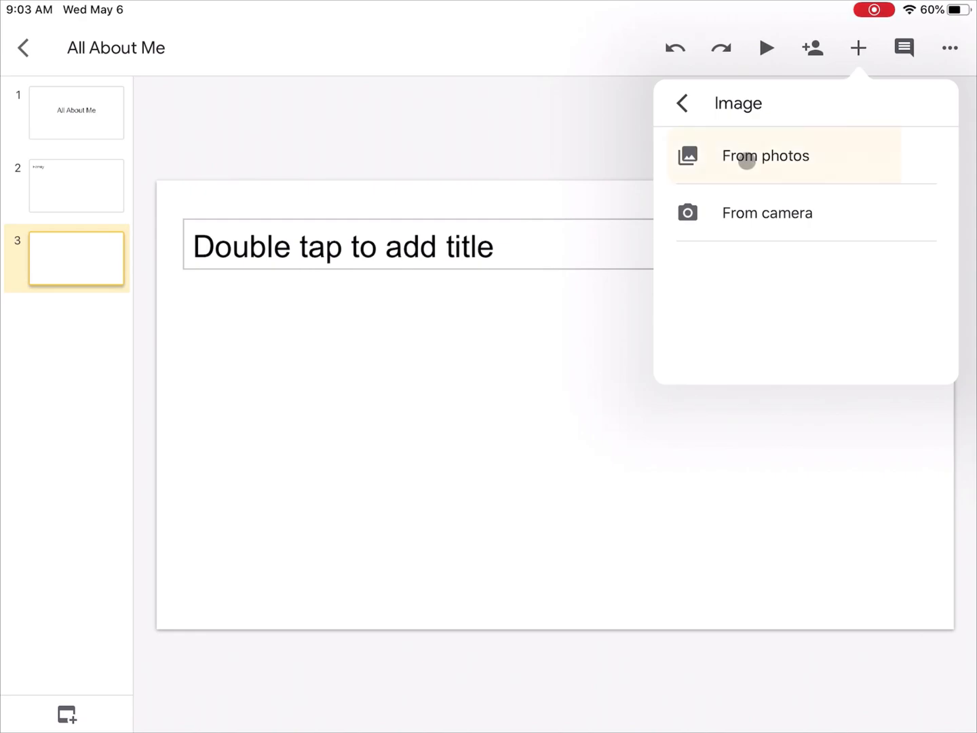
click(766, 155)
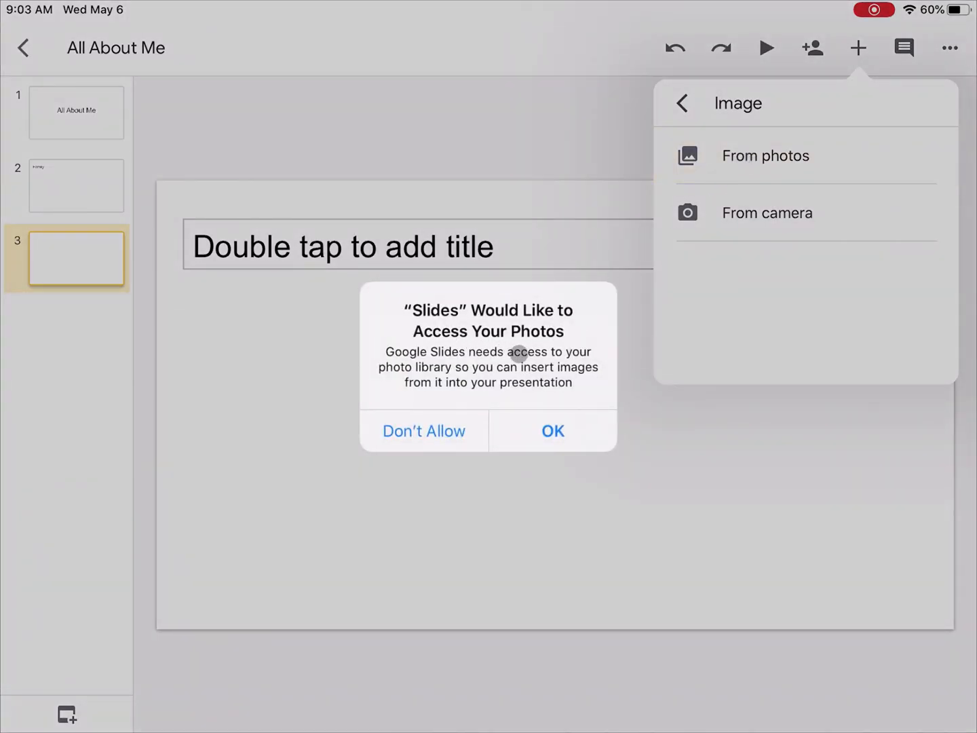
- Allow photo library access and insert the lying-dog photo onto slide 3
click(553, 430)
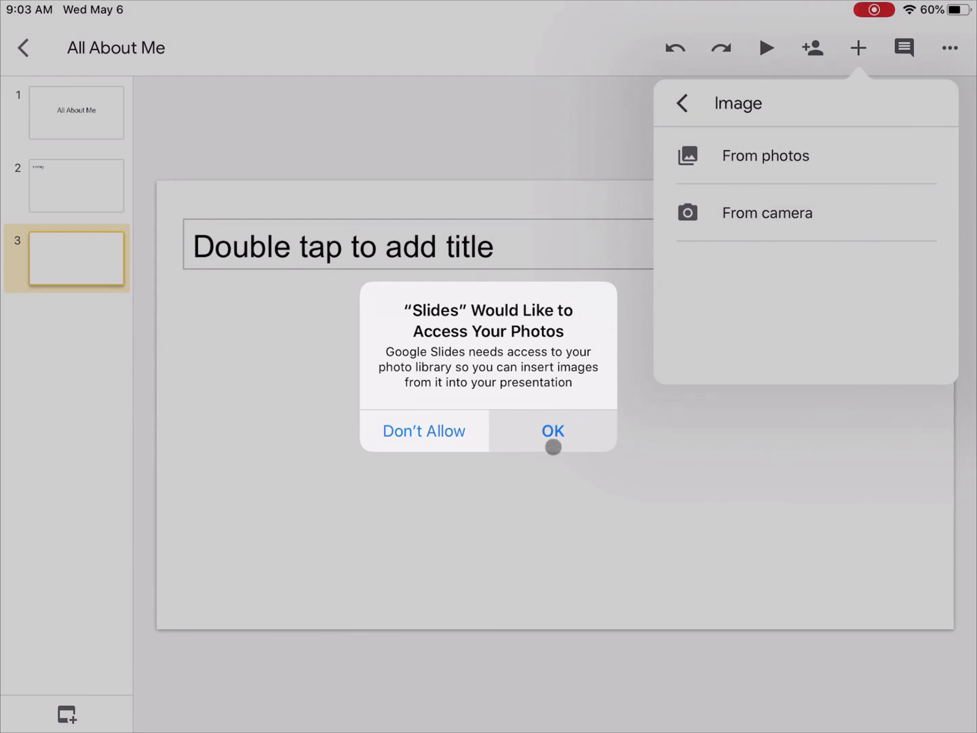
click(552, 430)
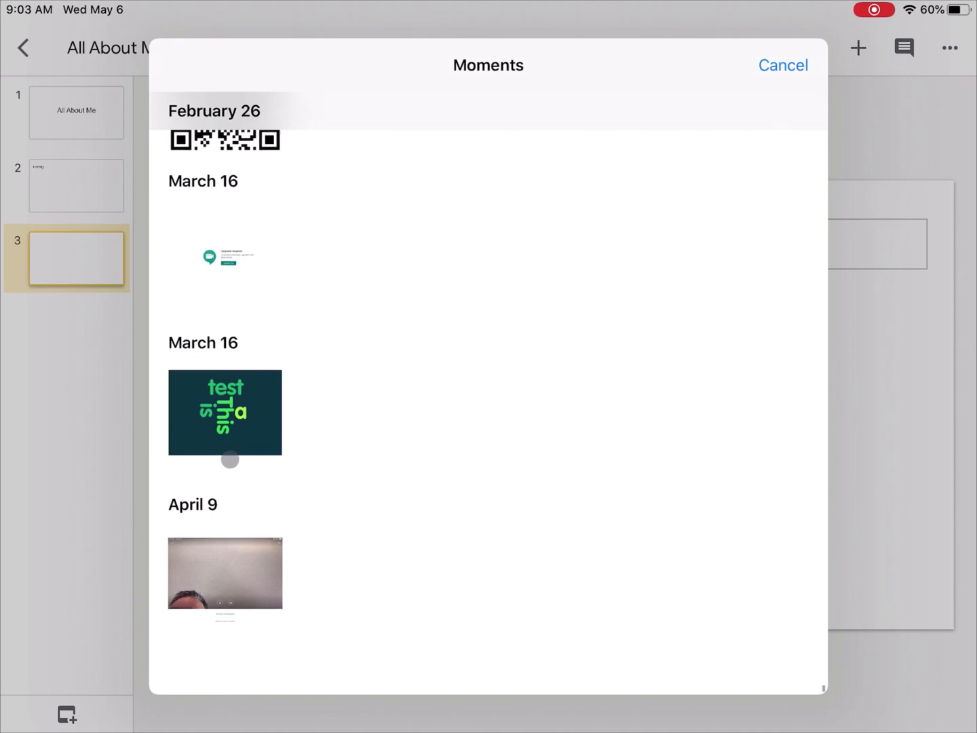
scroll(down, 3)
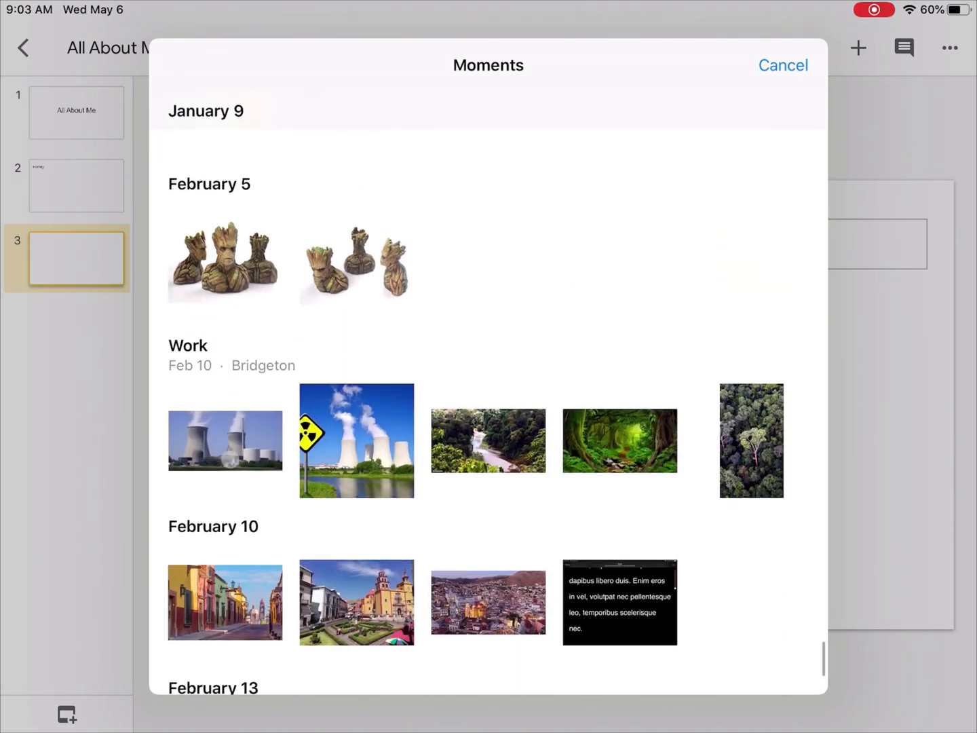
scroll(down, 3)
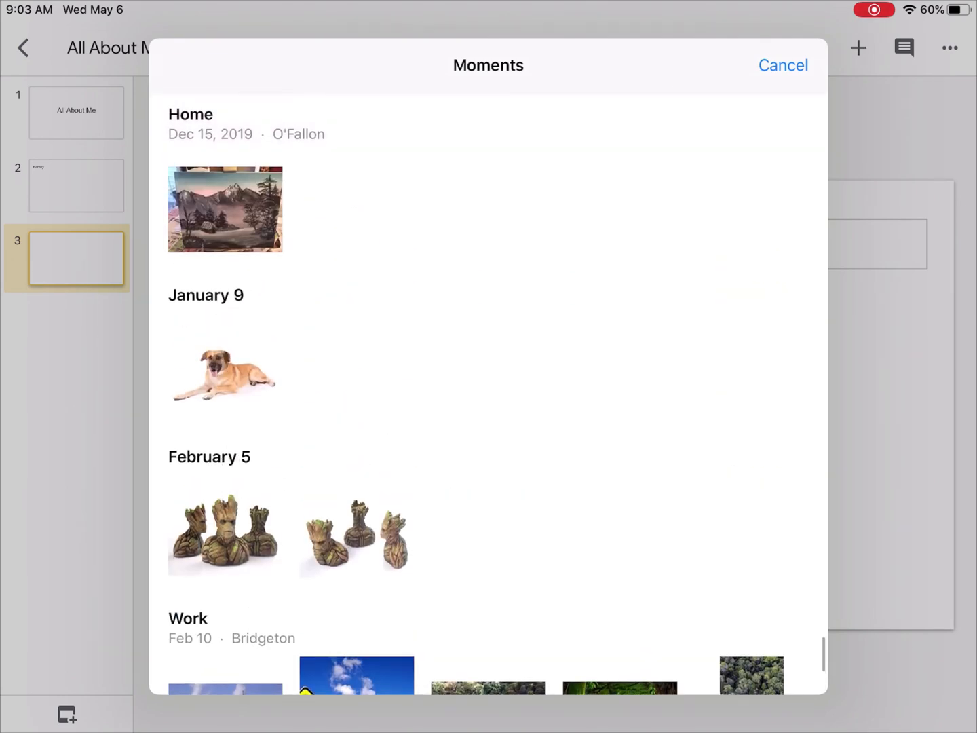
click(224, 376)
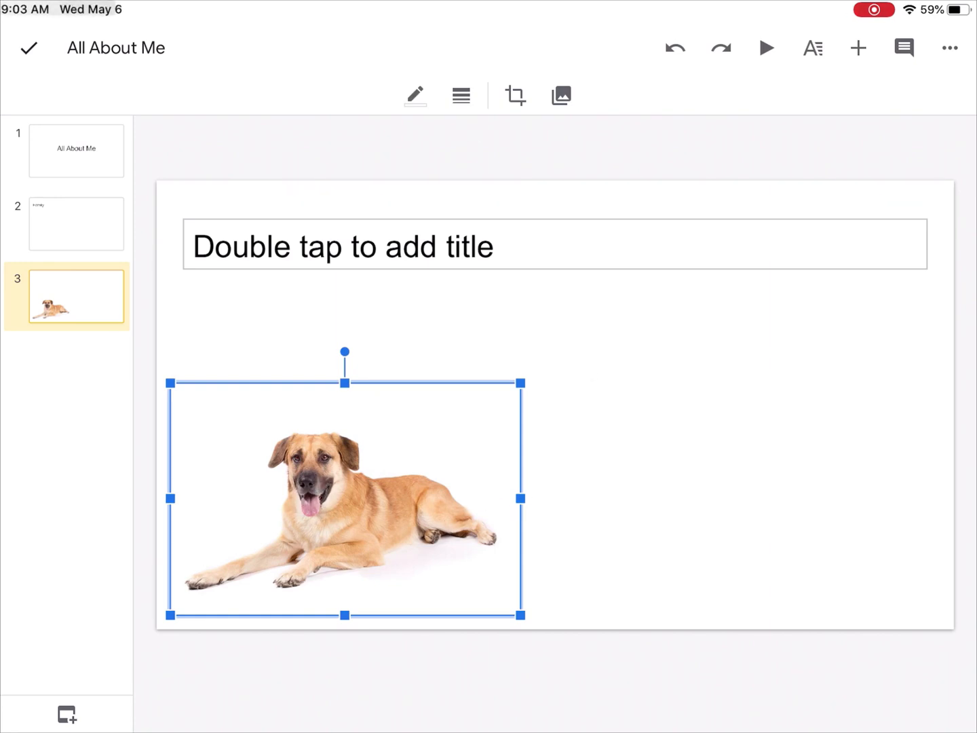
click(76, 224)
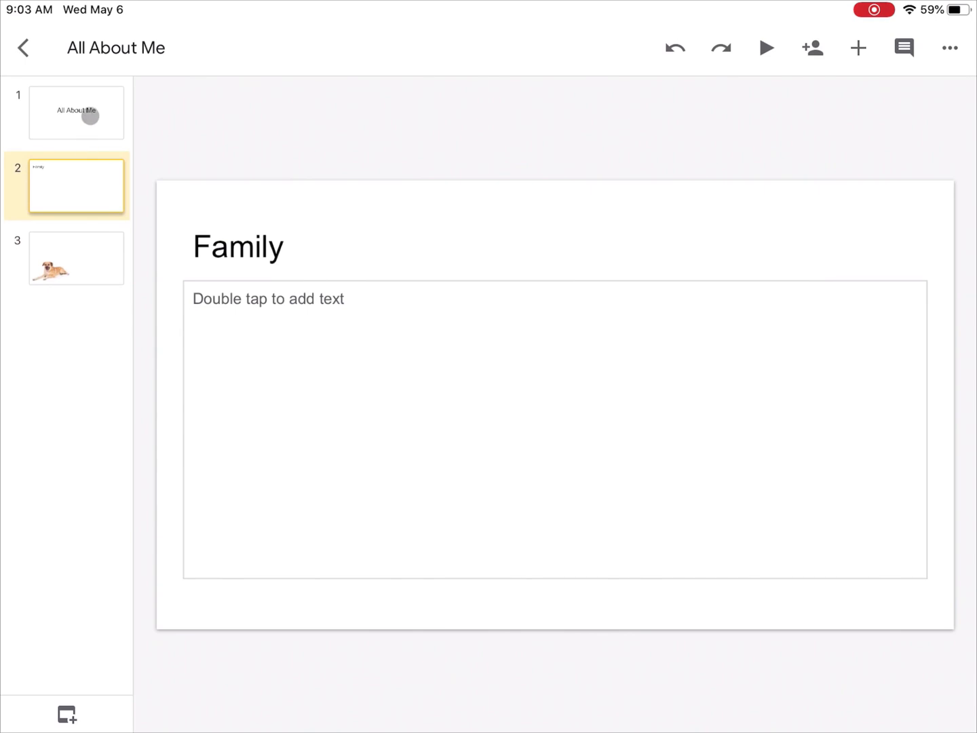
- Apply the Paperback theme to the presentation via Change theme
click(76, 113)
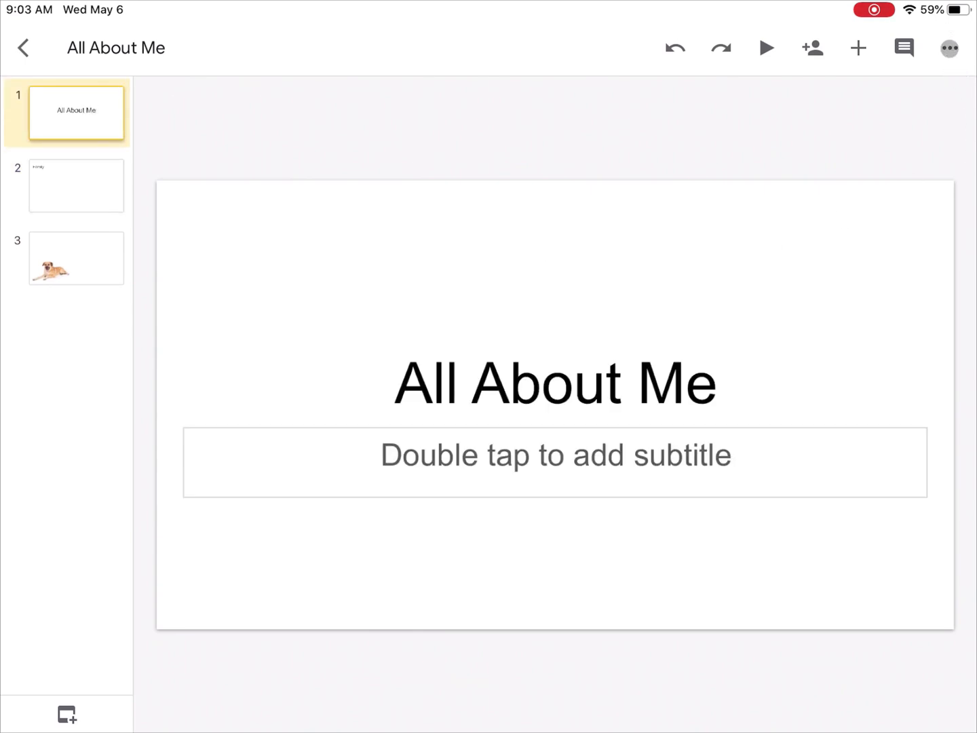
click(949, 49)
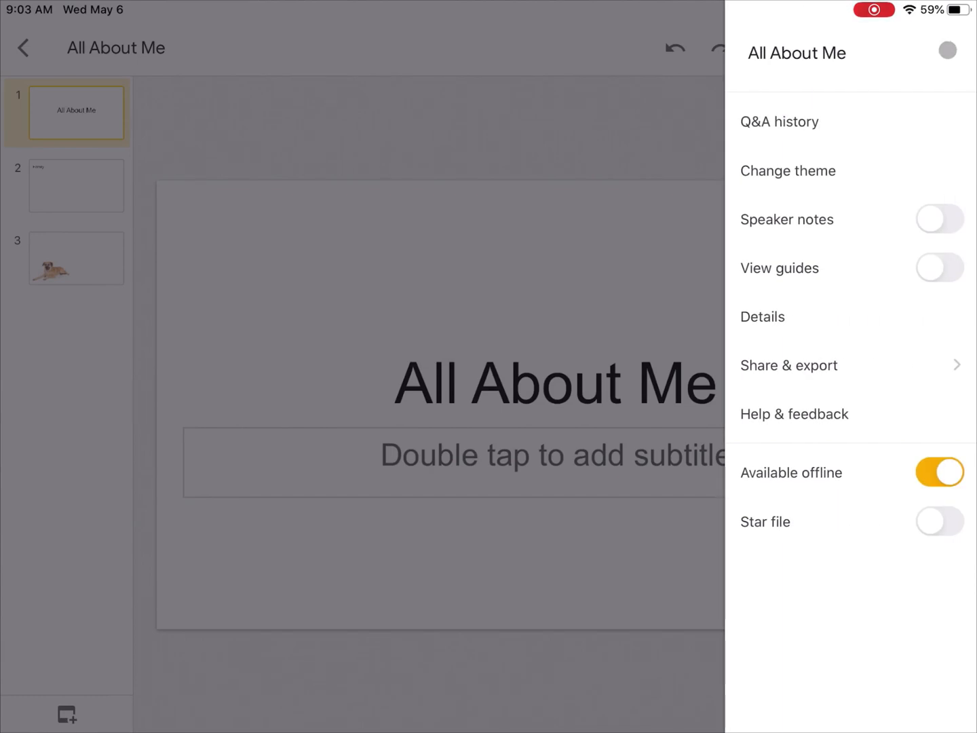
click(787, 170)
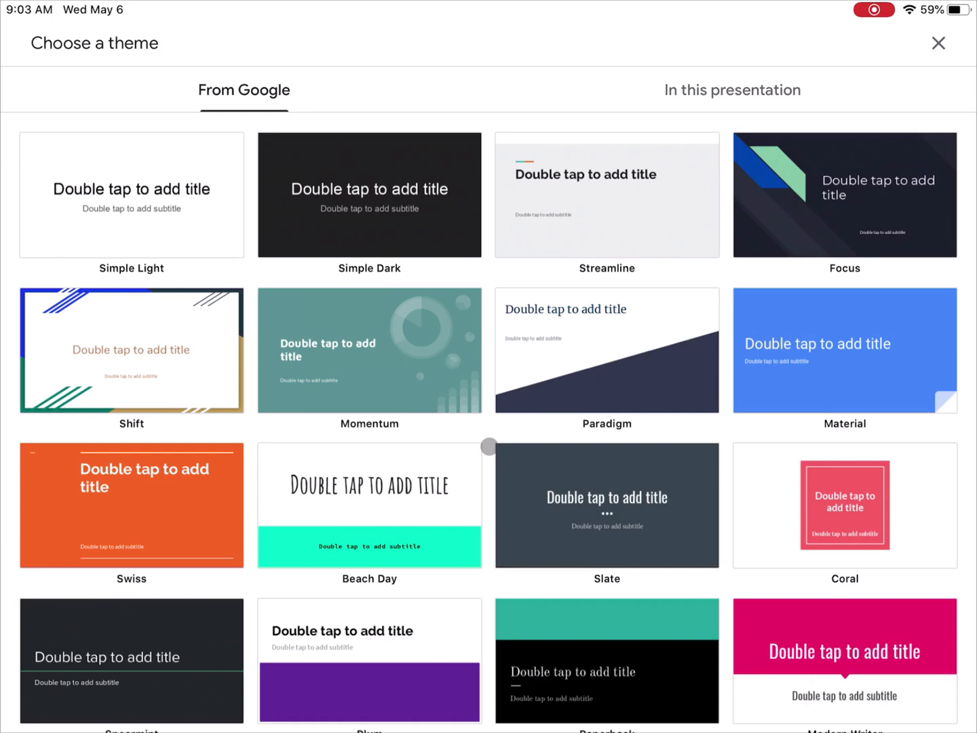
scroll(down, 3)
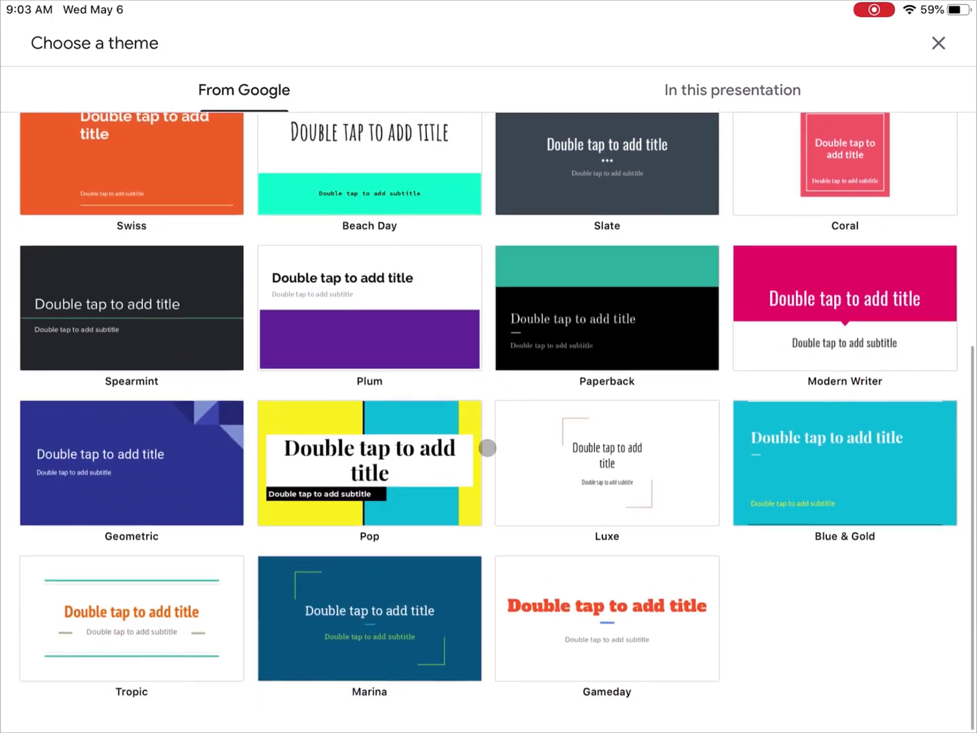
scroll(down, 3)
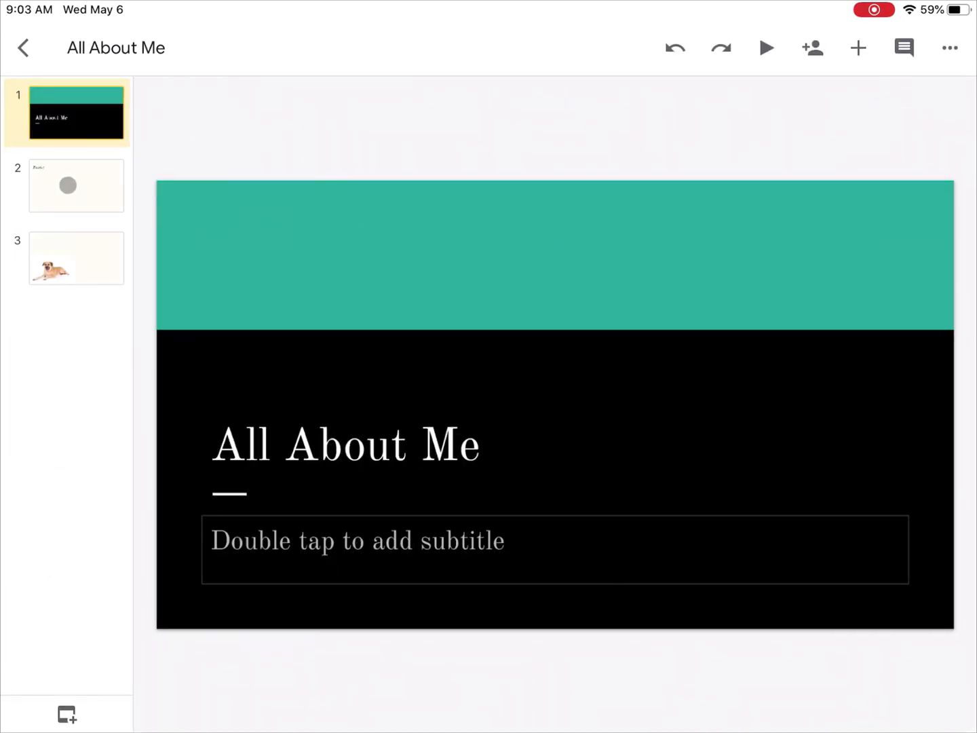
click(76, 258)
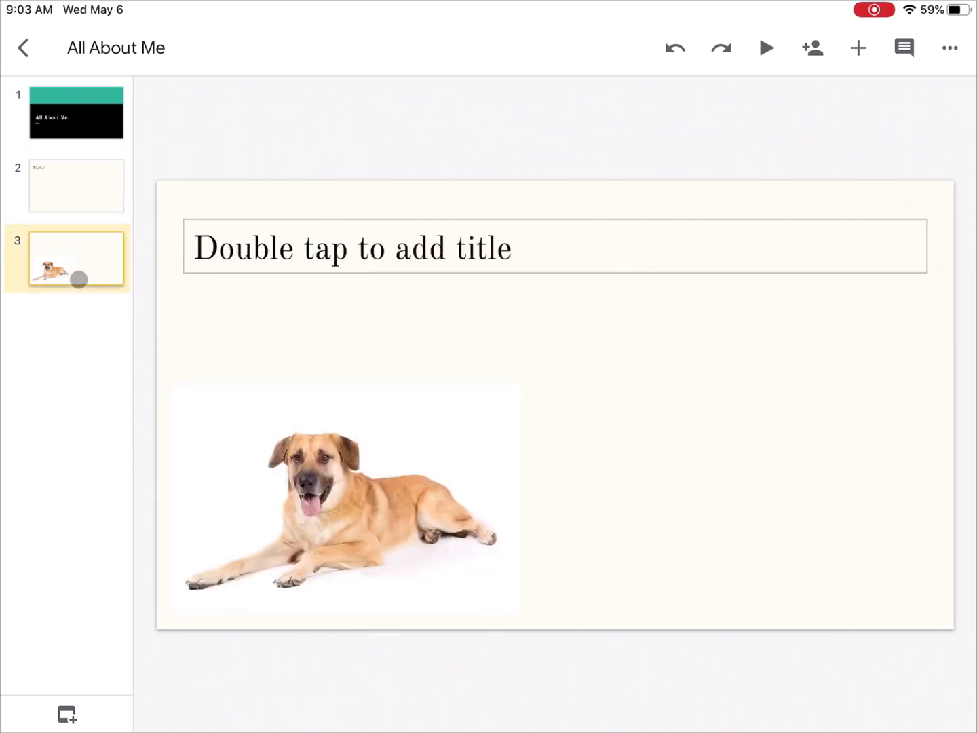
- Switch on Speaker notes and View guides while on the dog-photo slide
click(76, 186)
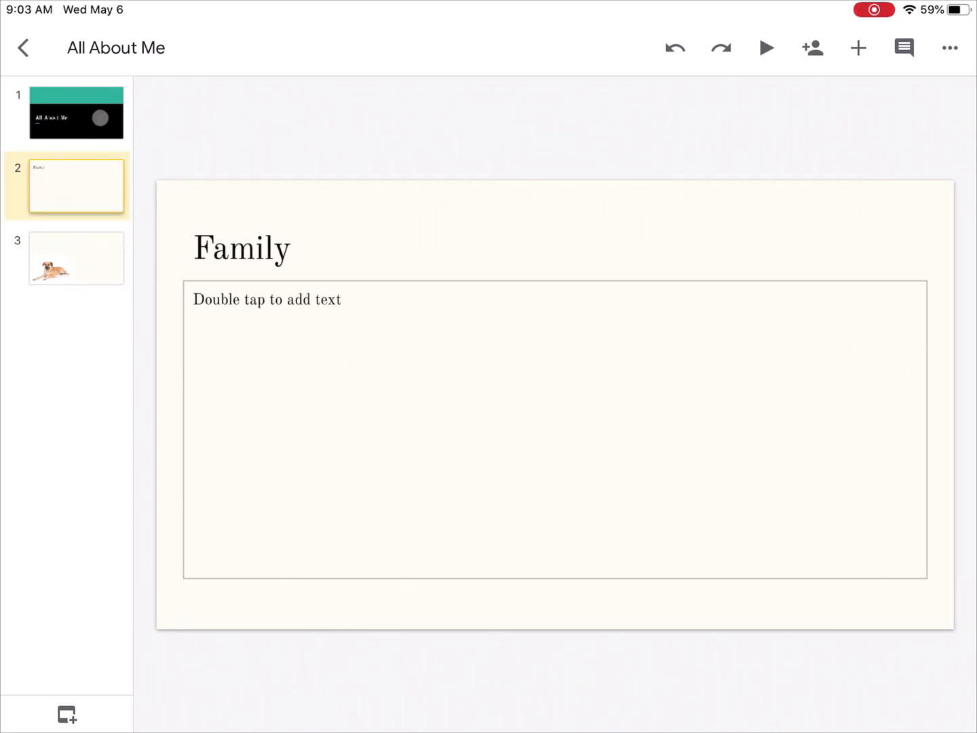
click(76, 258)
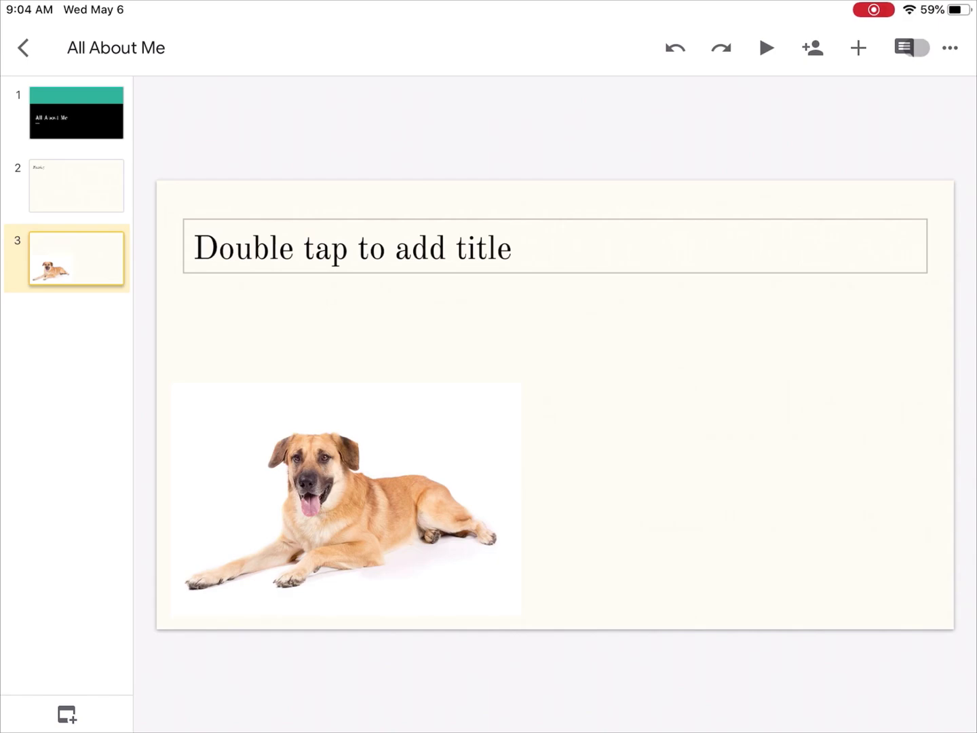
click(949, 48)
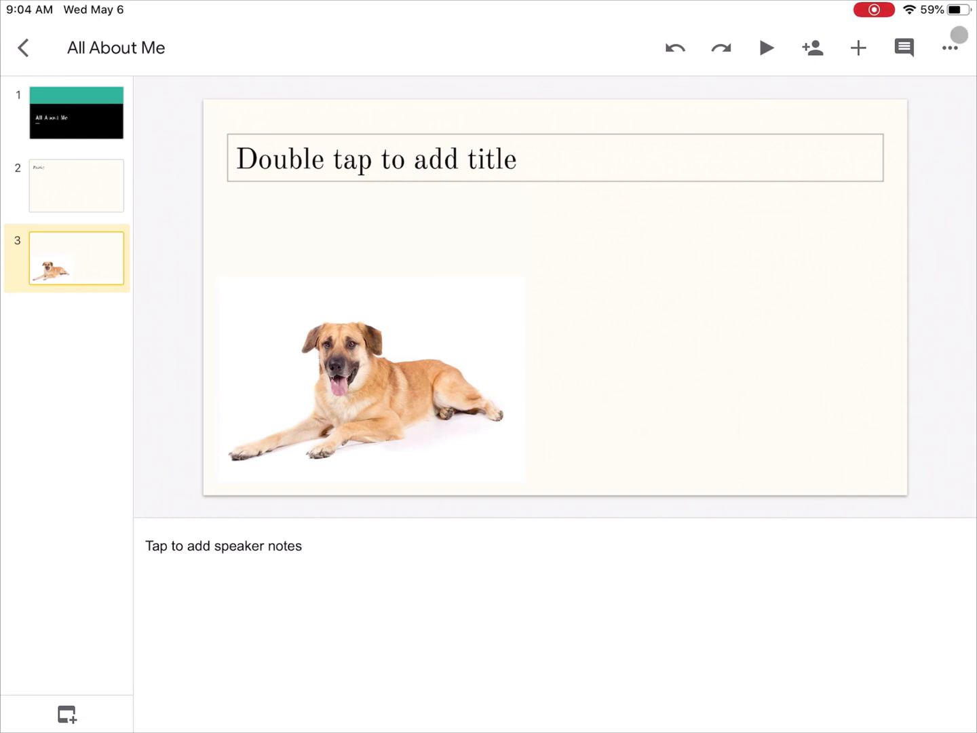
click(950, 48)
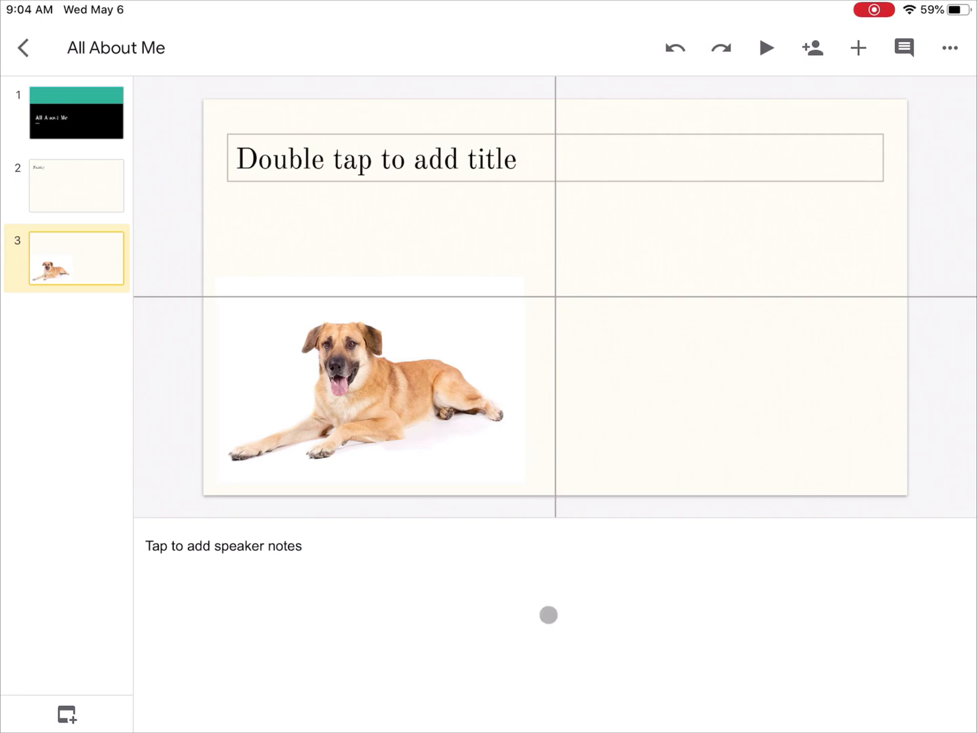
click(949, 47)
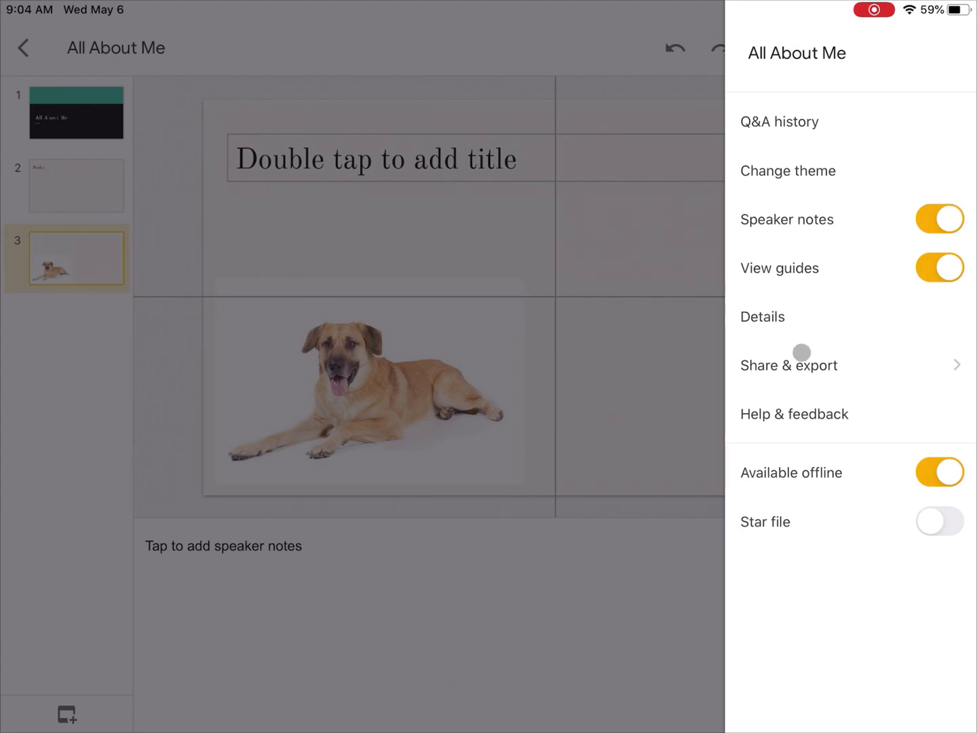
- Open and close the Share dialog for 'All About Me', then switch View guides off
click(789, 365)
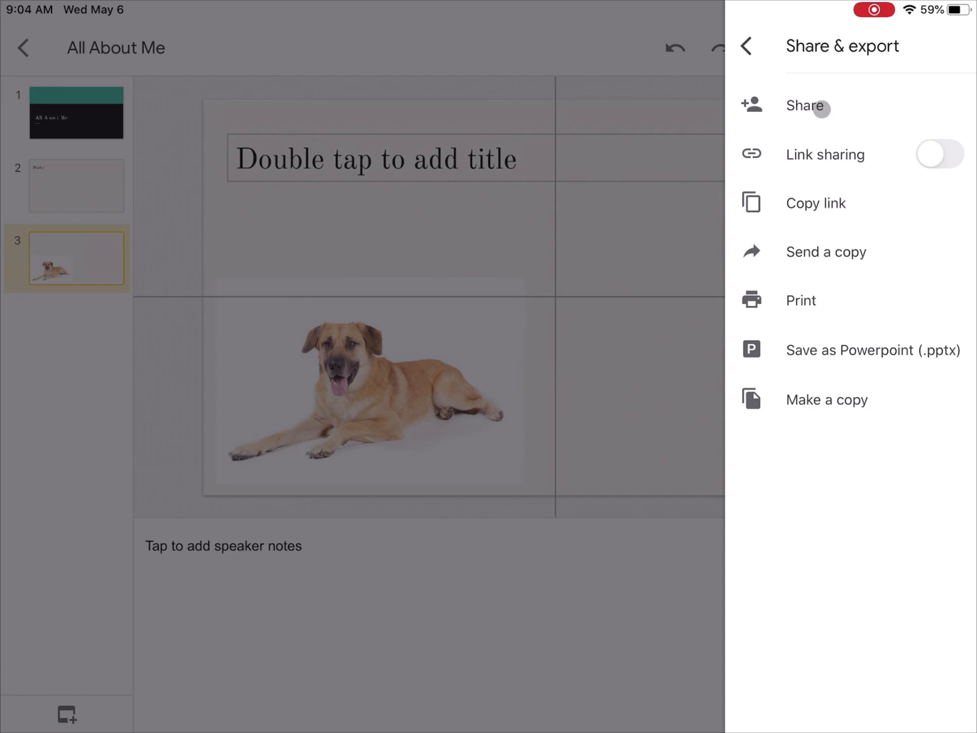
click(807, 106)
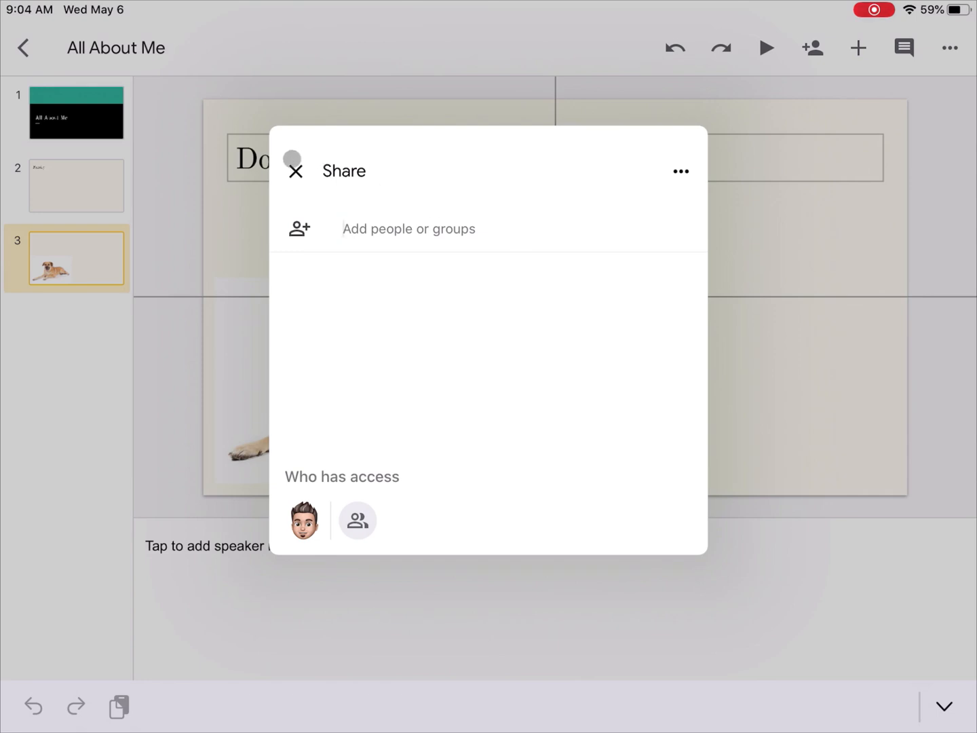
click(294, 171)
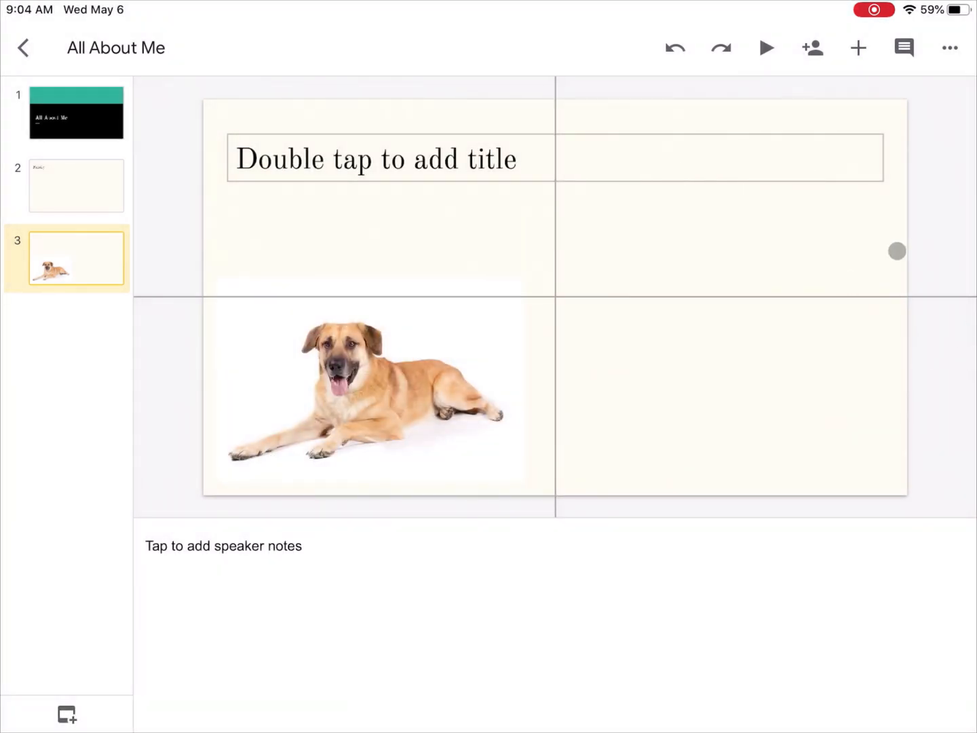
click(949, 48)
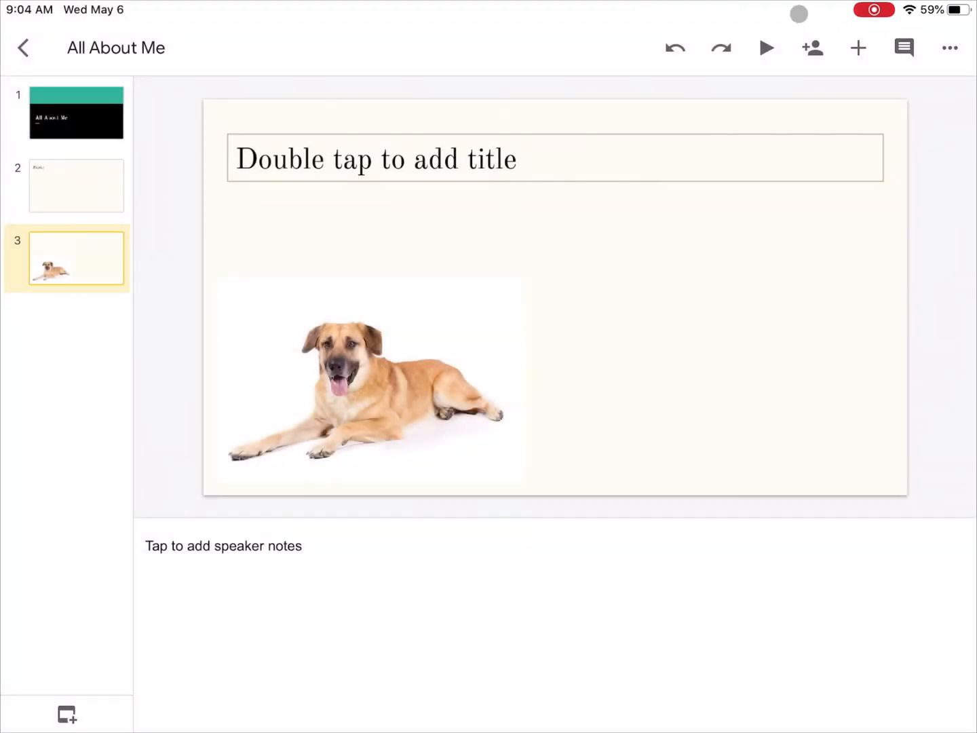
click(812, 48)
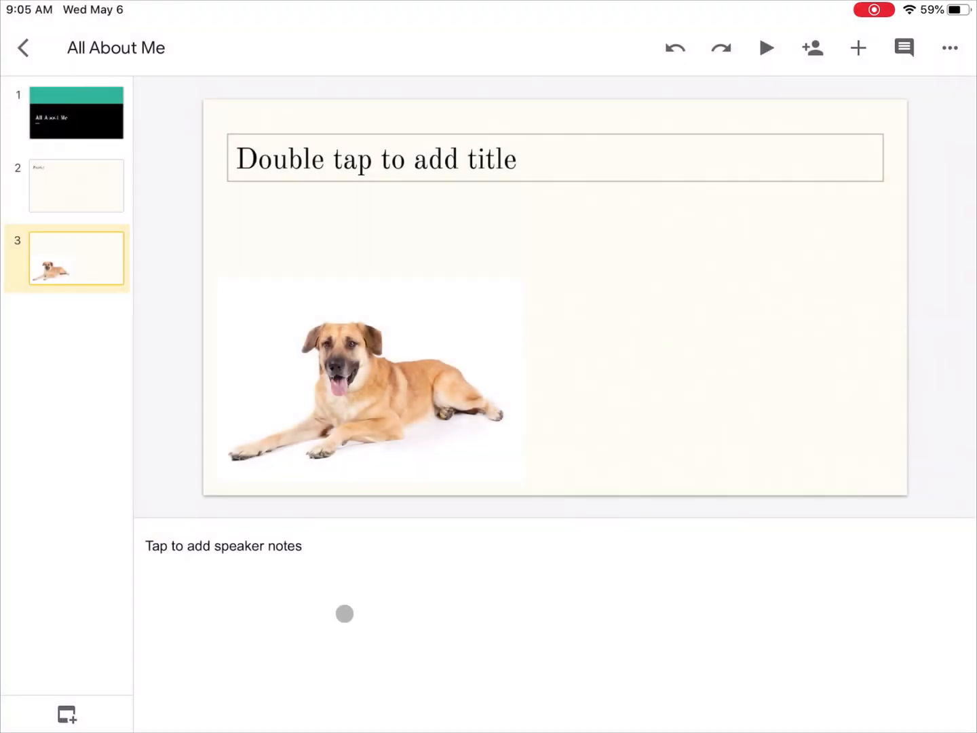
mouse_move(698, 665)
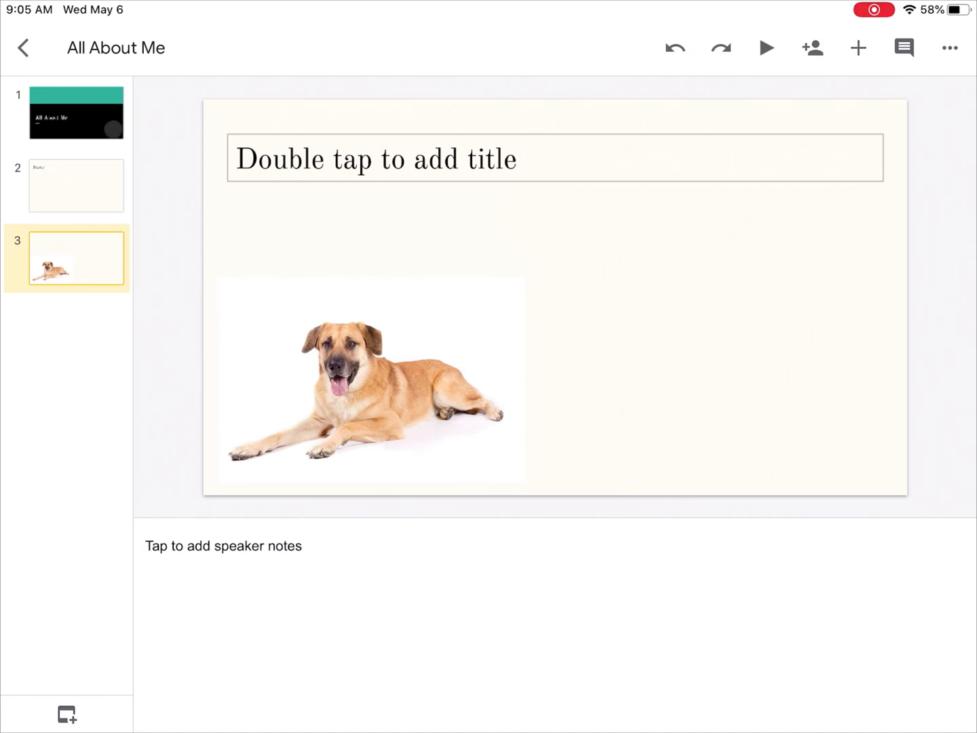
click(76, 113)
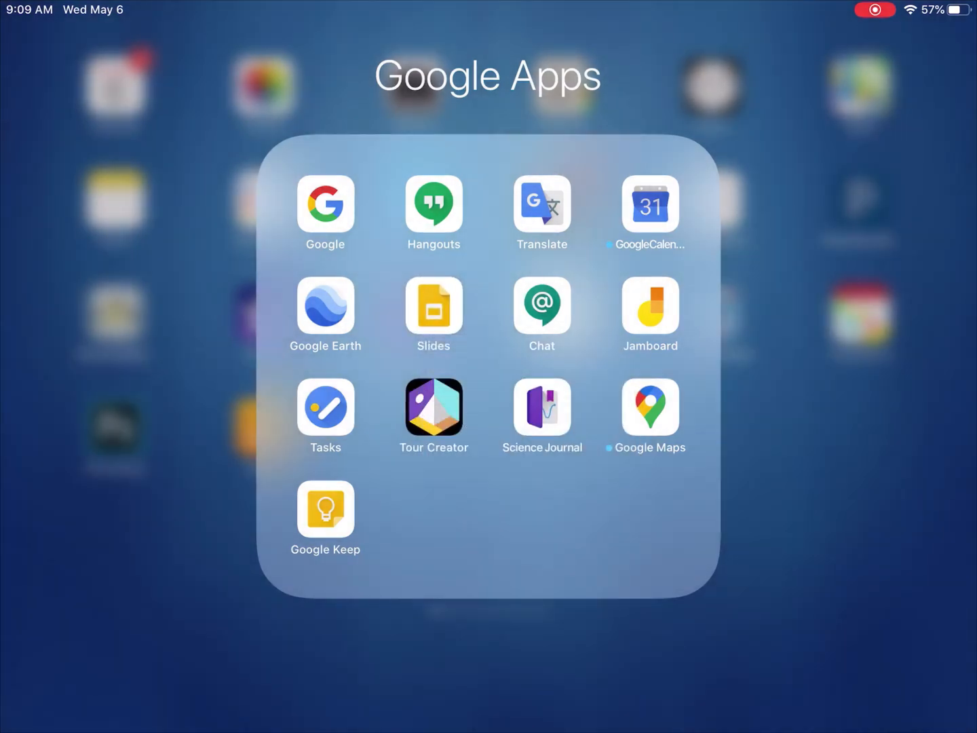
- Remove the Slides app from the Google Apps folder and confirm the deletion
click(324, 203)
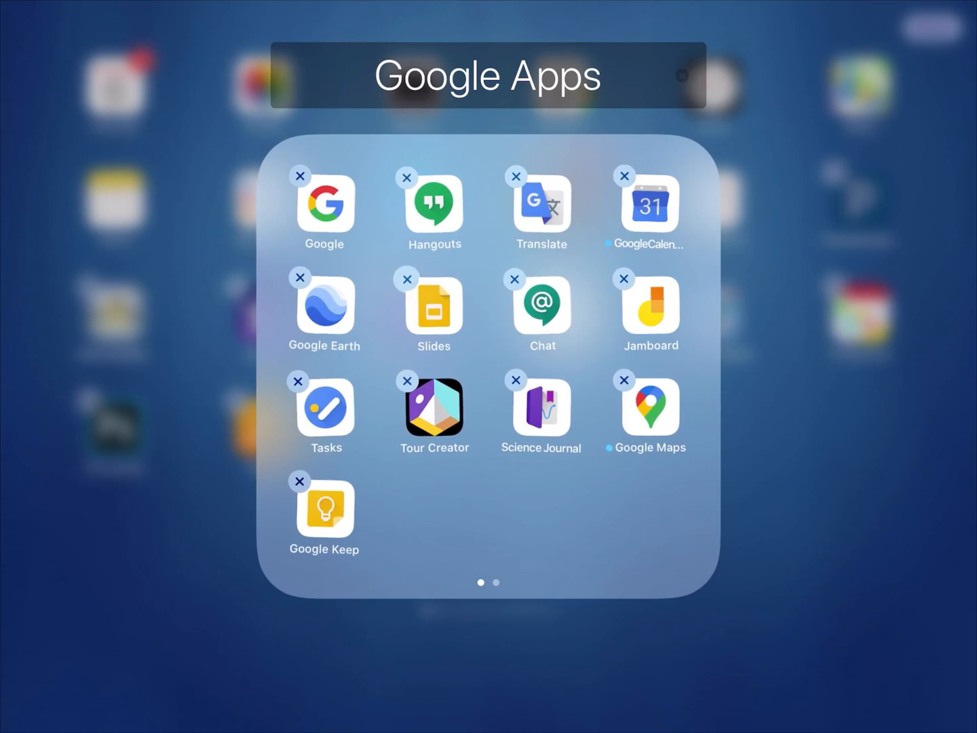
click(407, 278)
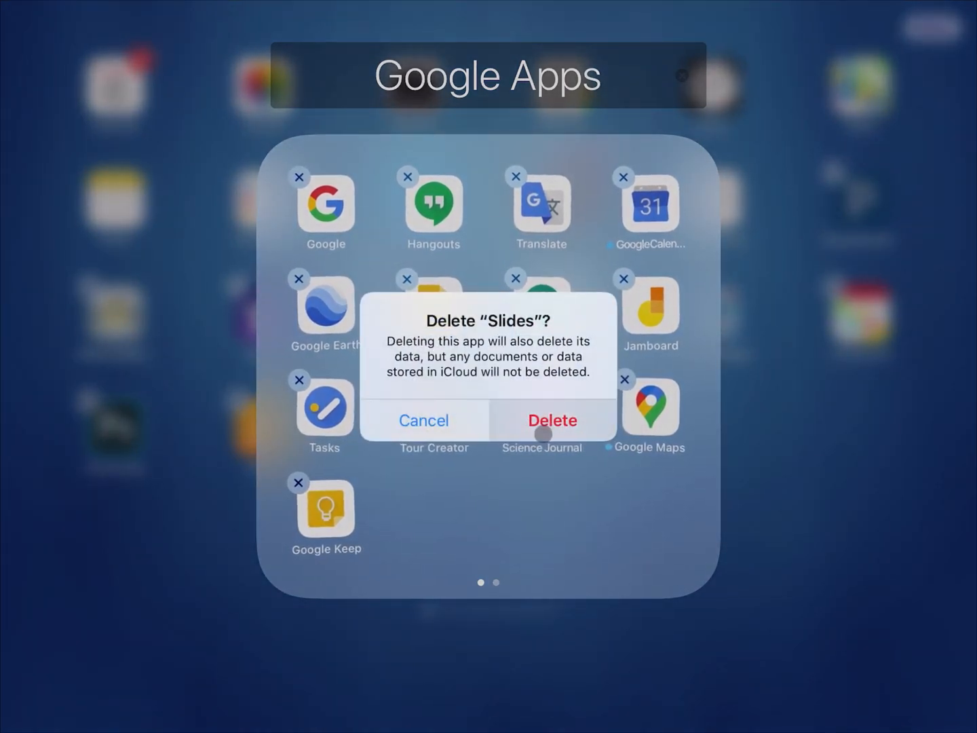
click(552, 420)
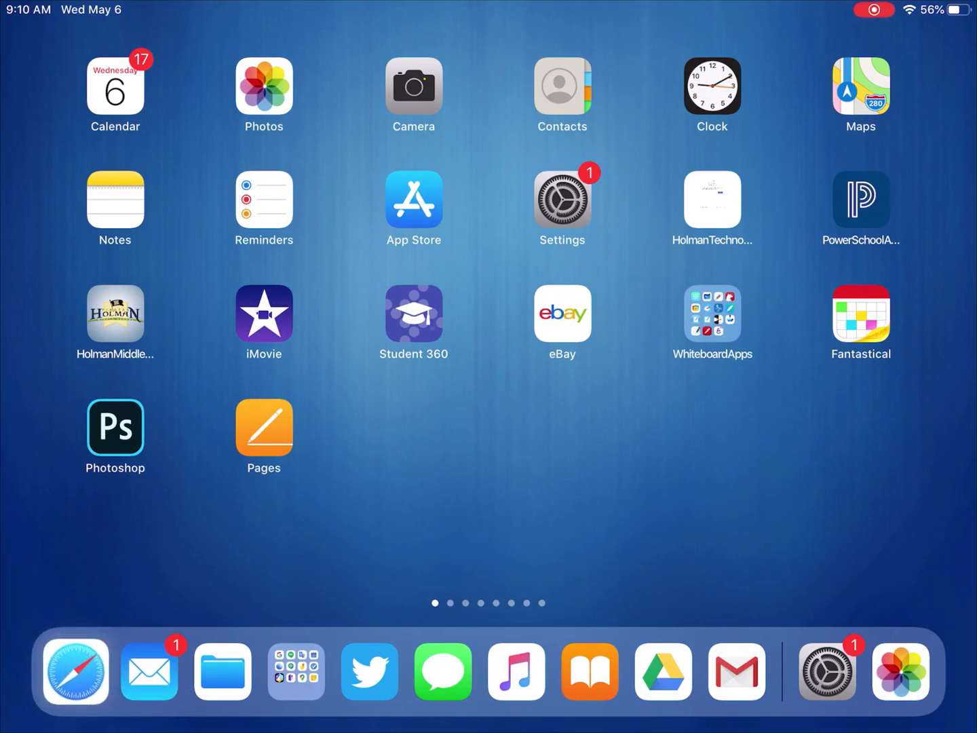
- In Safari, go to Google's home page and choose Slides from the Google apps grid
click(74, 671)
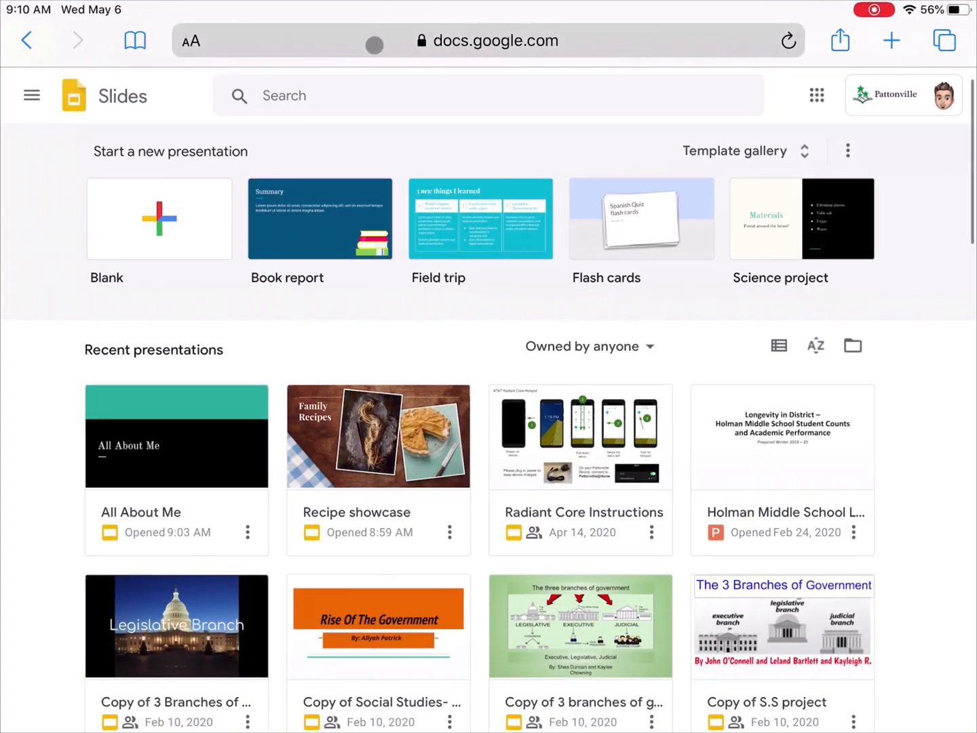
text(goog)
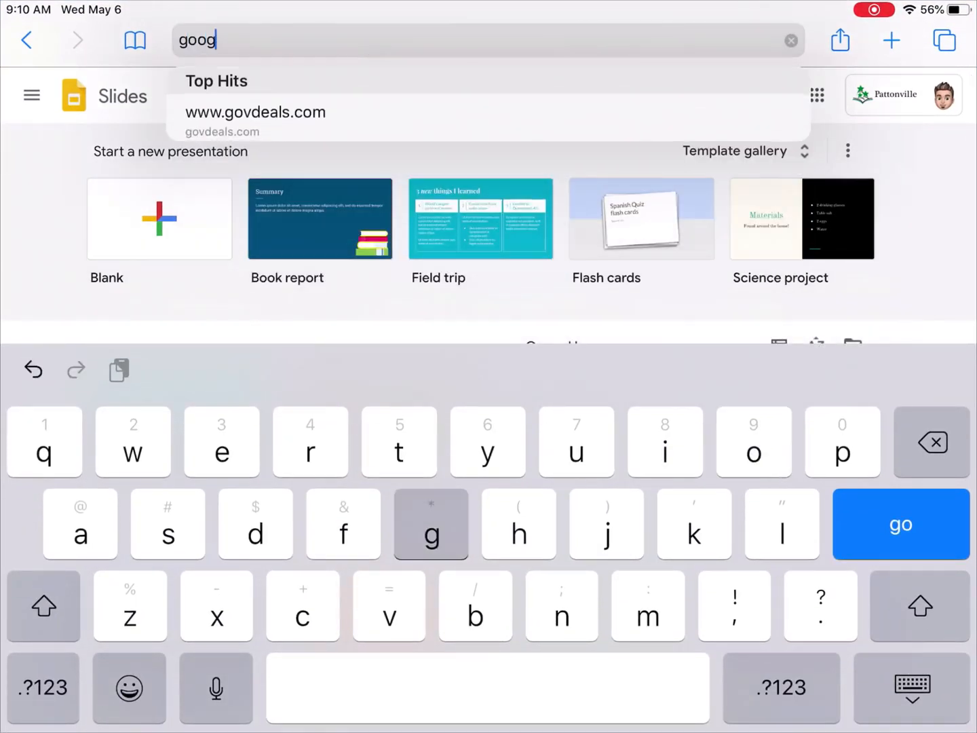
click(900, 523)
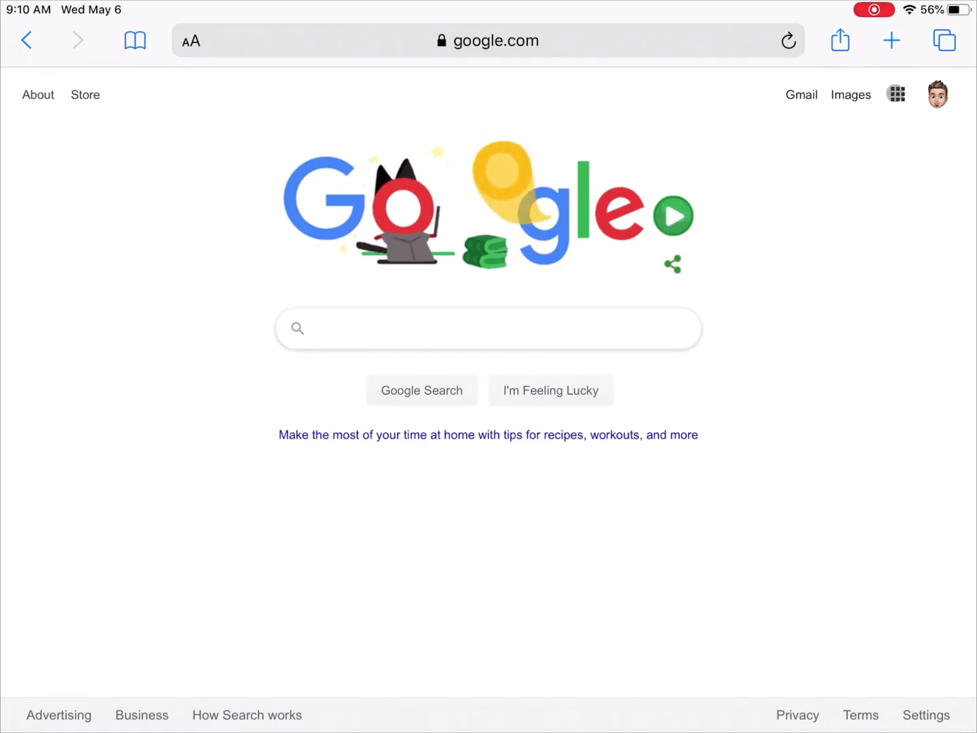
click(896, 94)
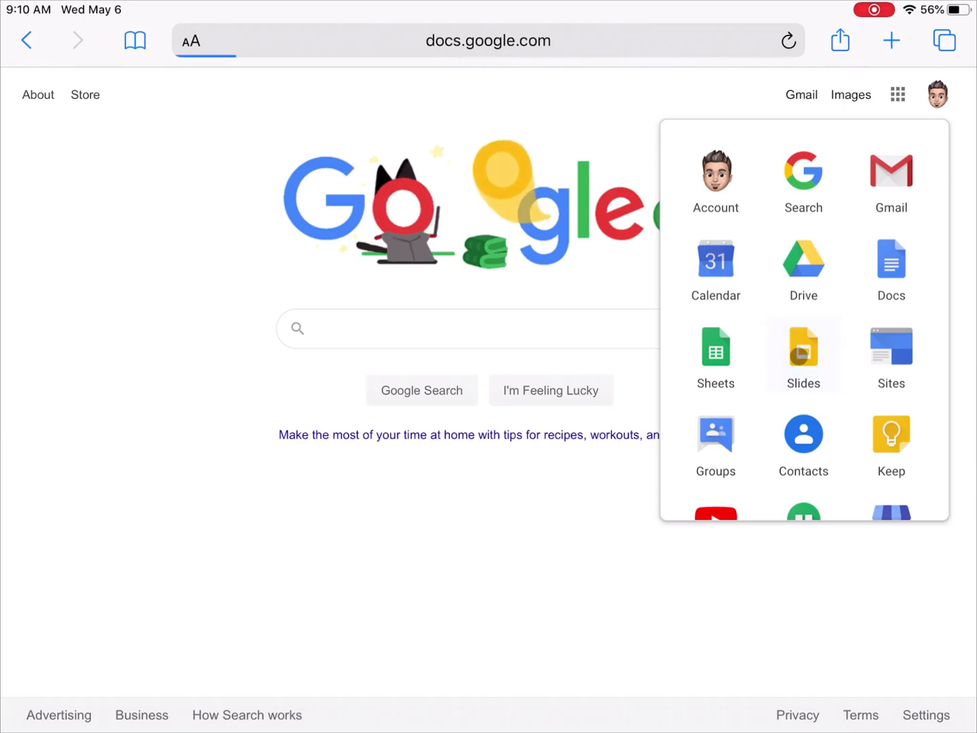
click(803, 354)
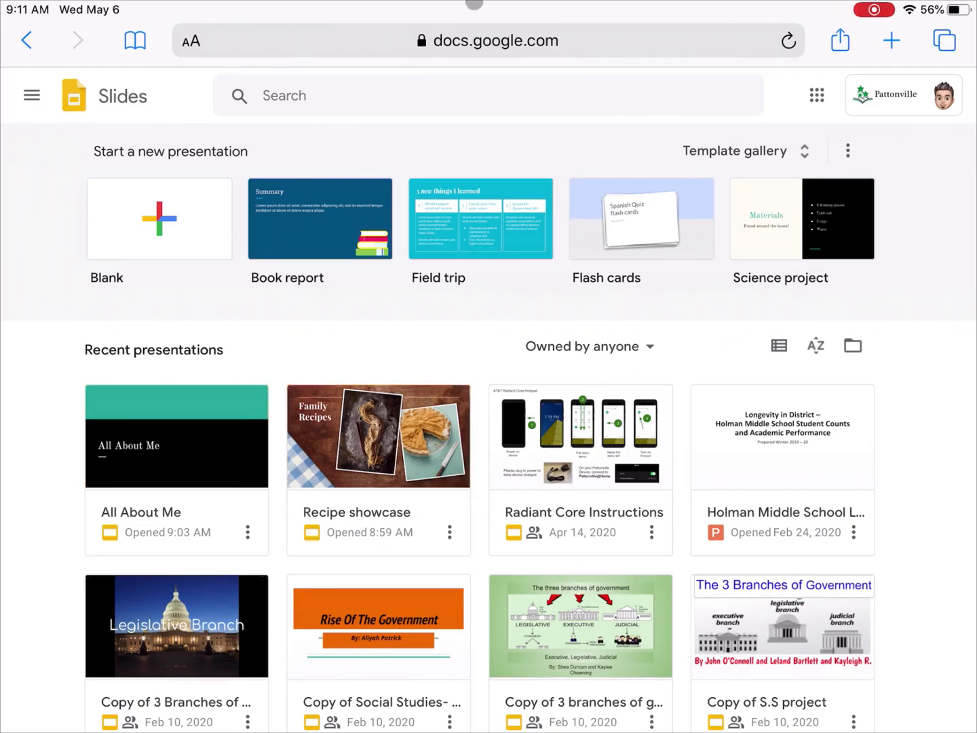
- Enter slides.google.com to reach the All About Me presentation
click(487, 40)
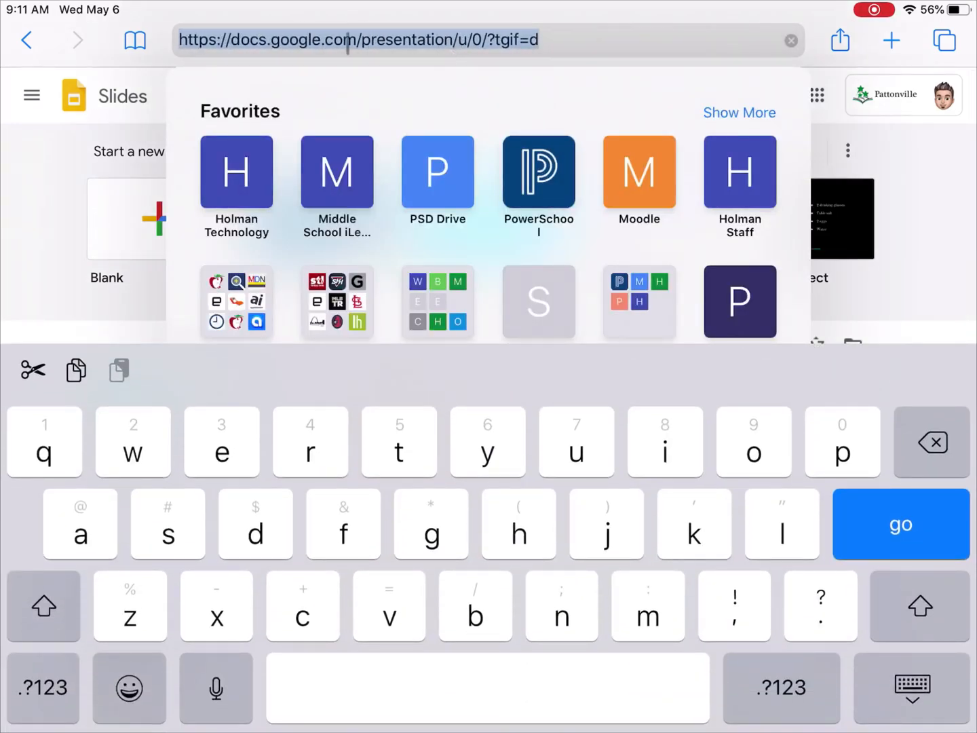
text(slides.google.com)
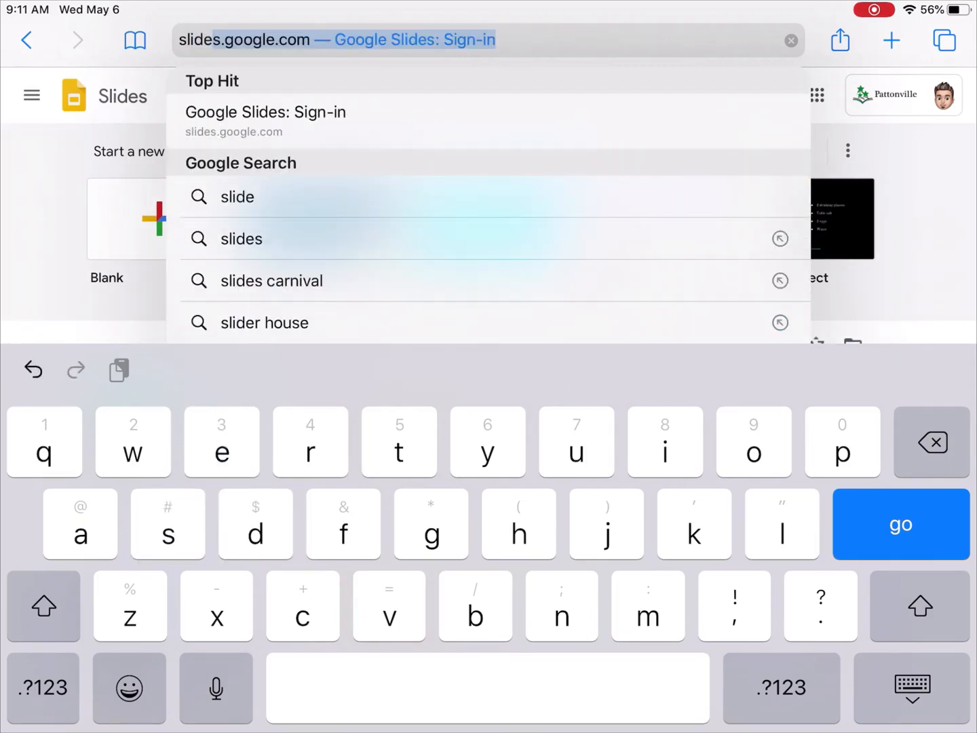
click(900, 523)
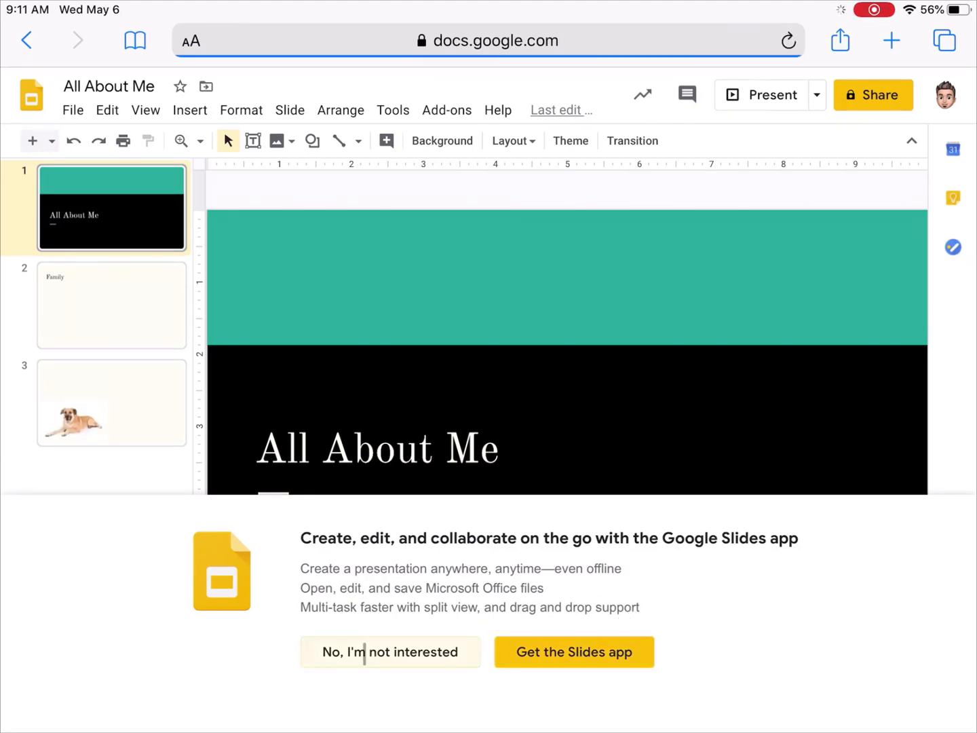
- Dismiss the Slides app banner and apply the Cube transition to all slides
click(390, 651)
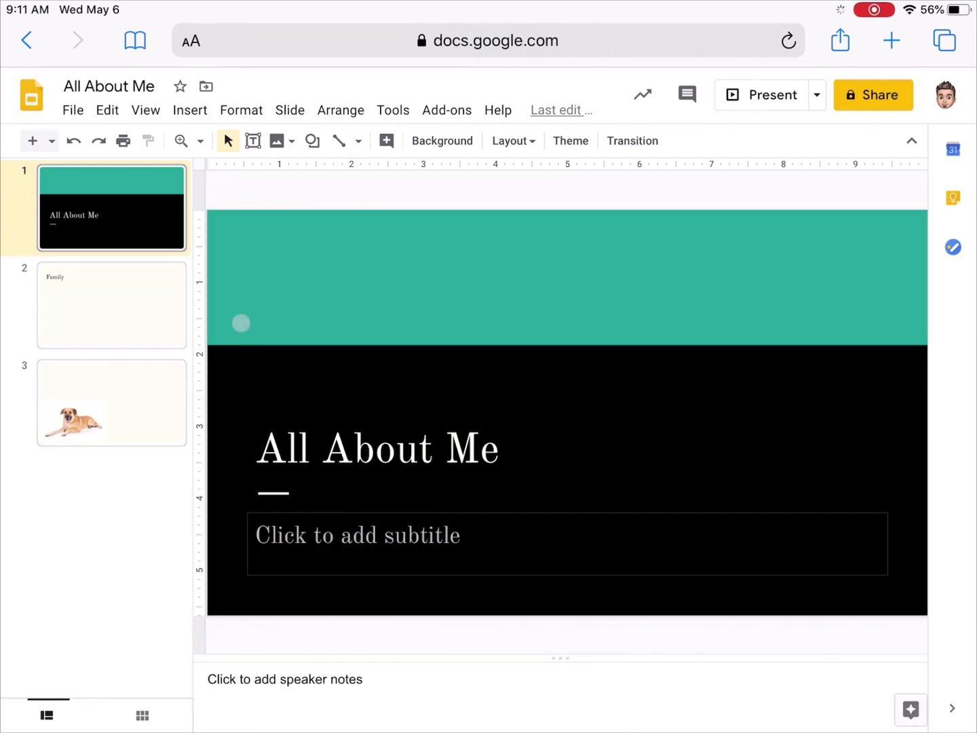
mouse_move(440, 128)
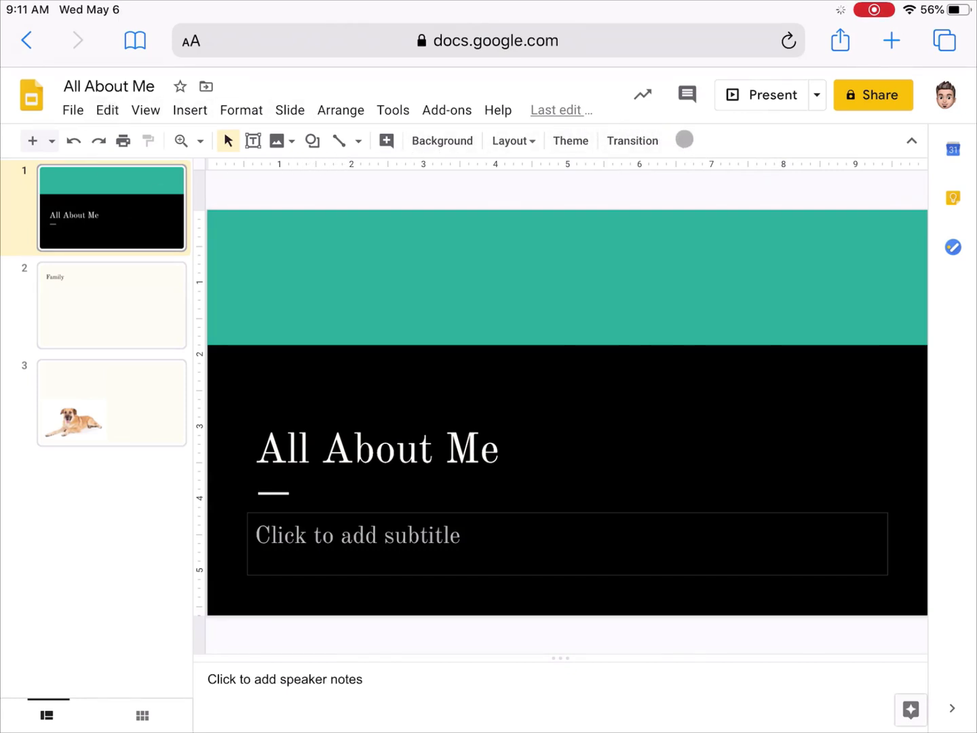
click(631, 141)
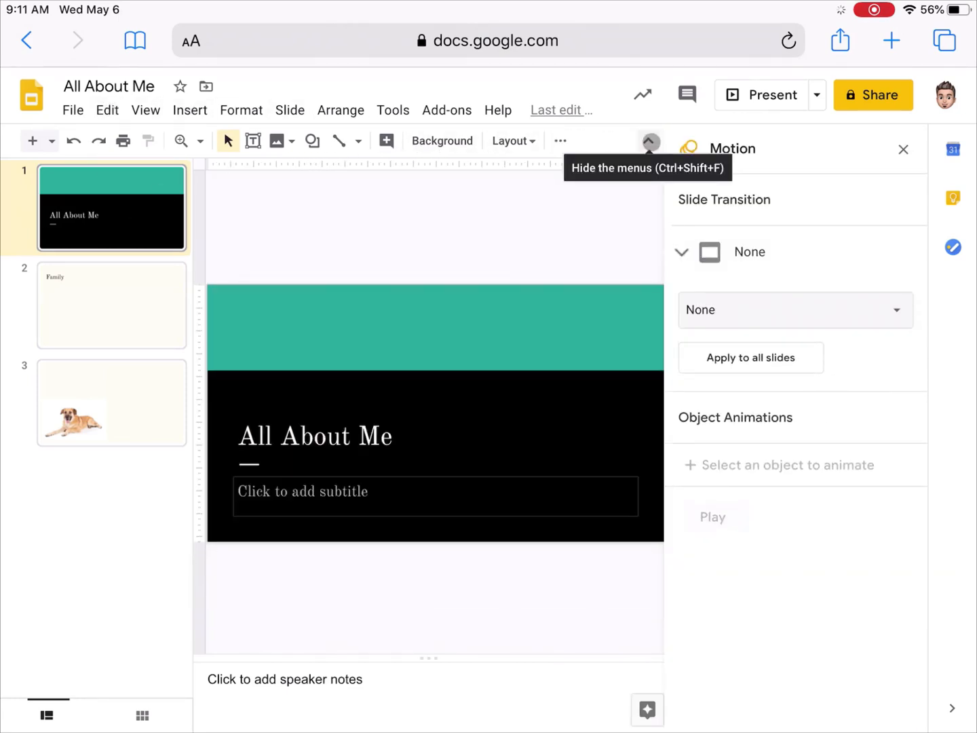
click(682, 252)
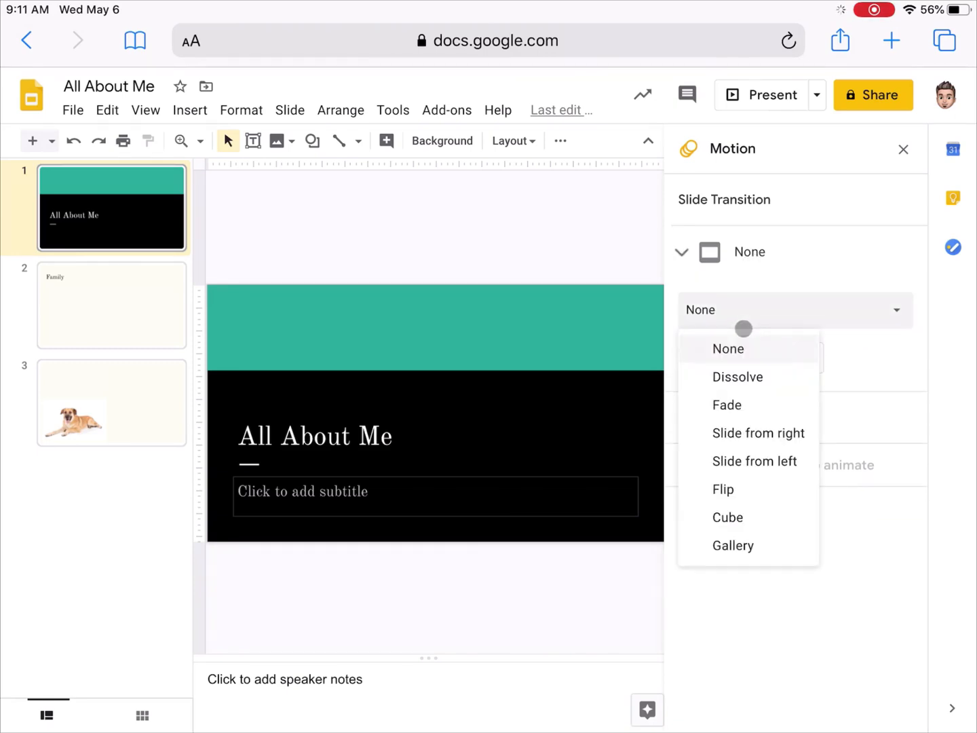
mouse_move(728, 517)
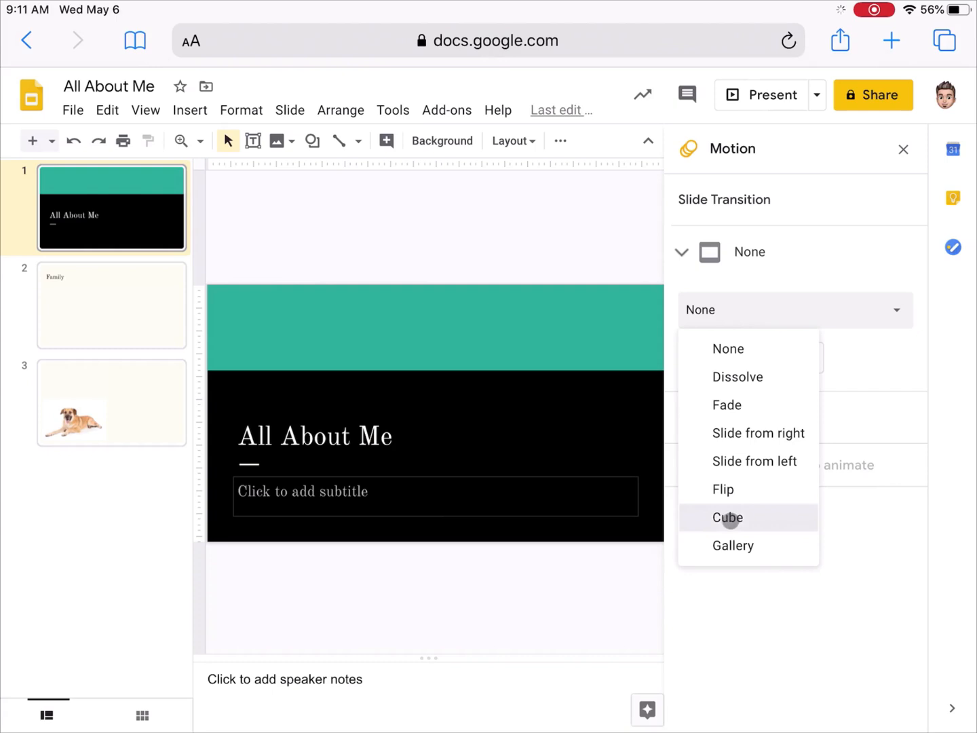
click(728, 517)
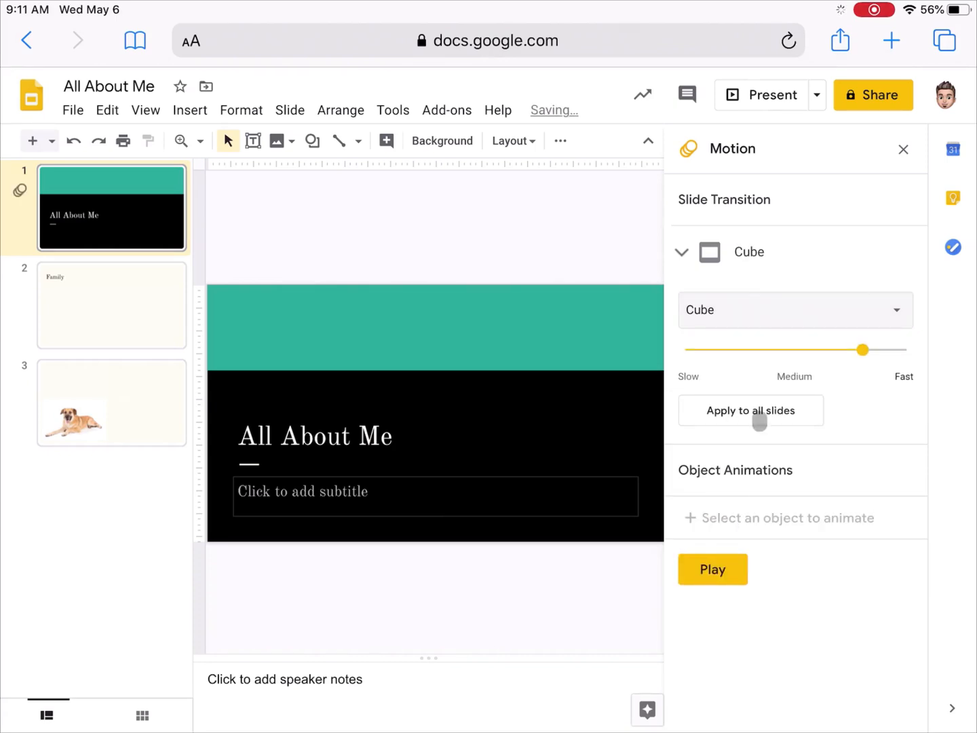
click(750, 411)
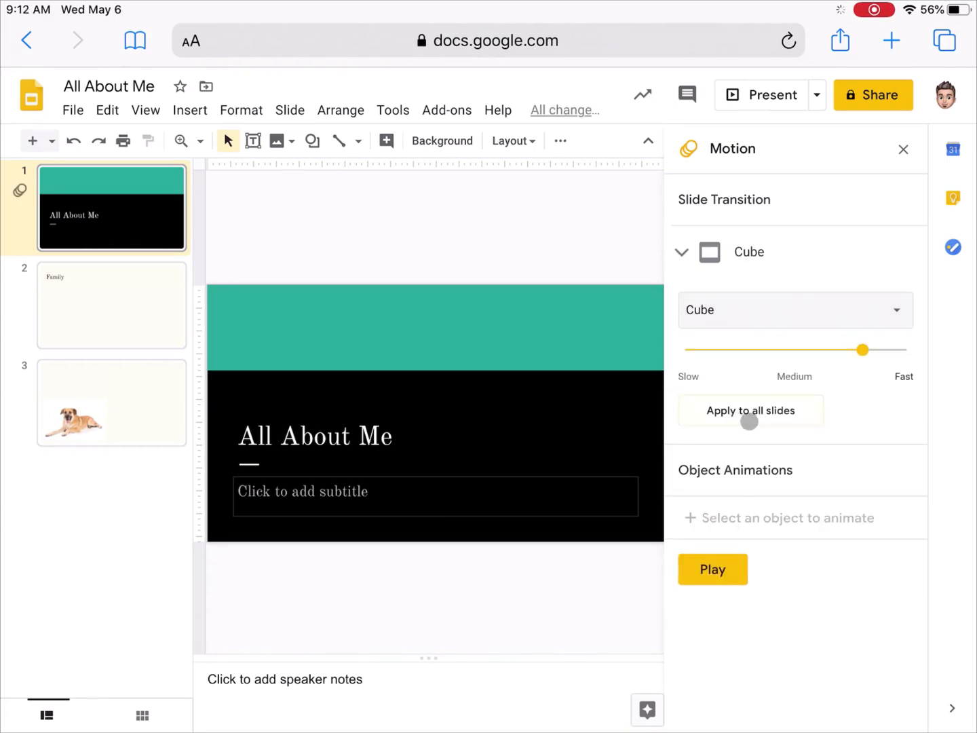
click(750, 410)
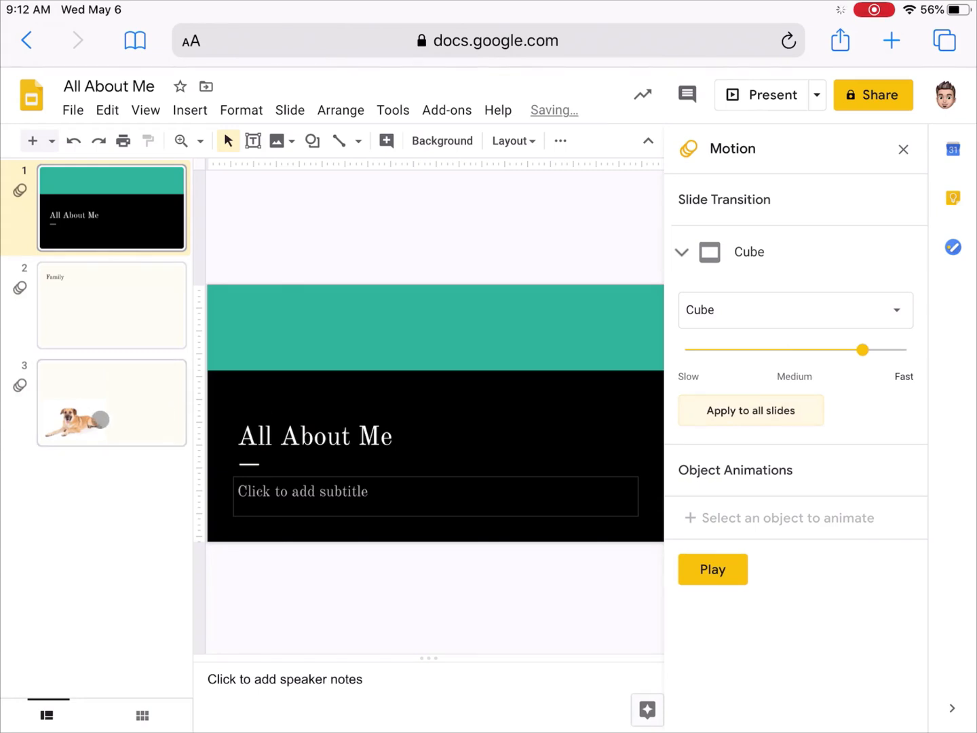
click(111, 402)
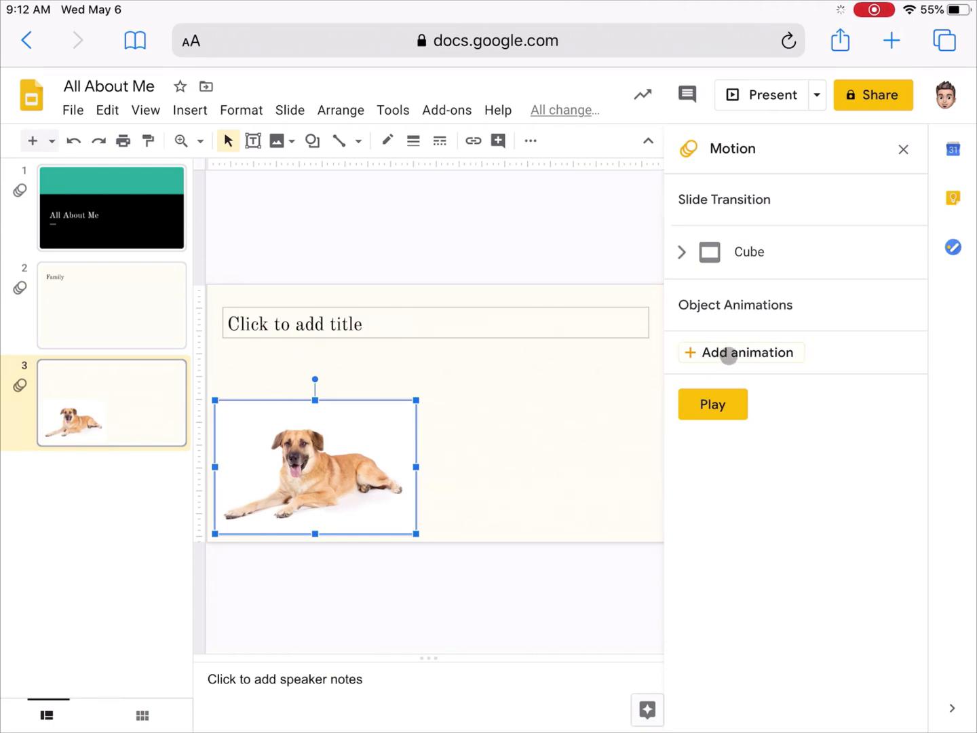
- Add an animation to the dog photo on slide 3 and change it from Fade in to Zoom in
click(741, 352)
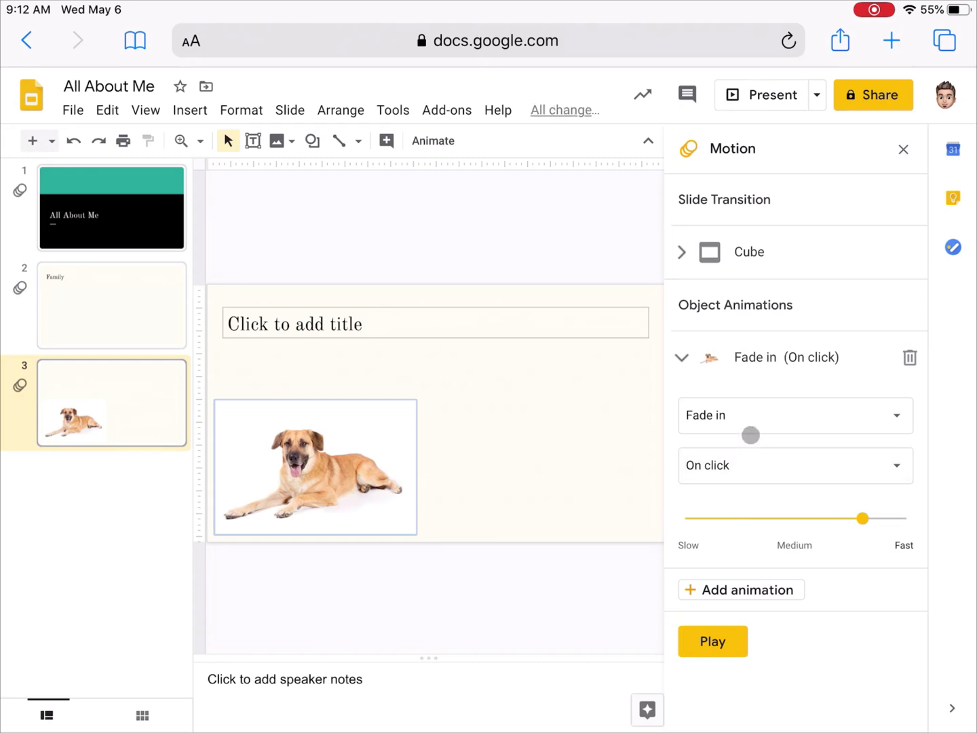
click(787, 415)
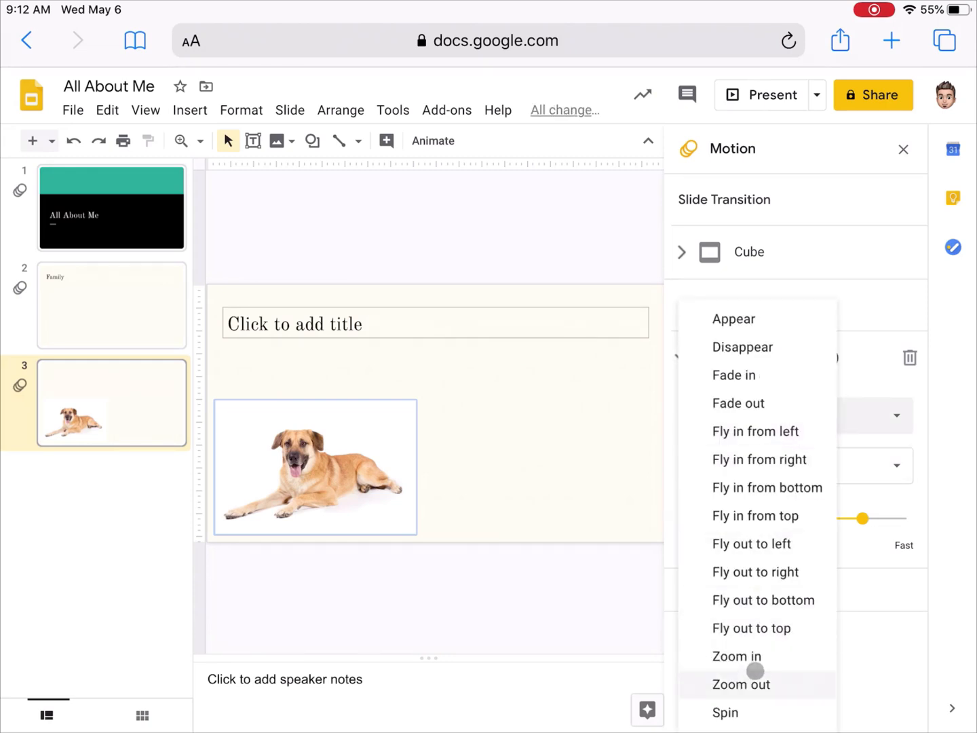
mouse_move(736, 656)
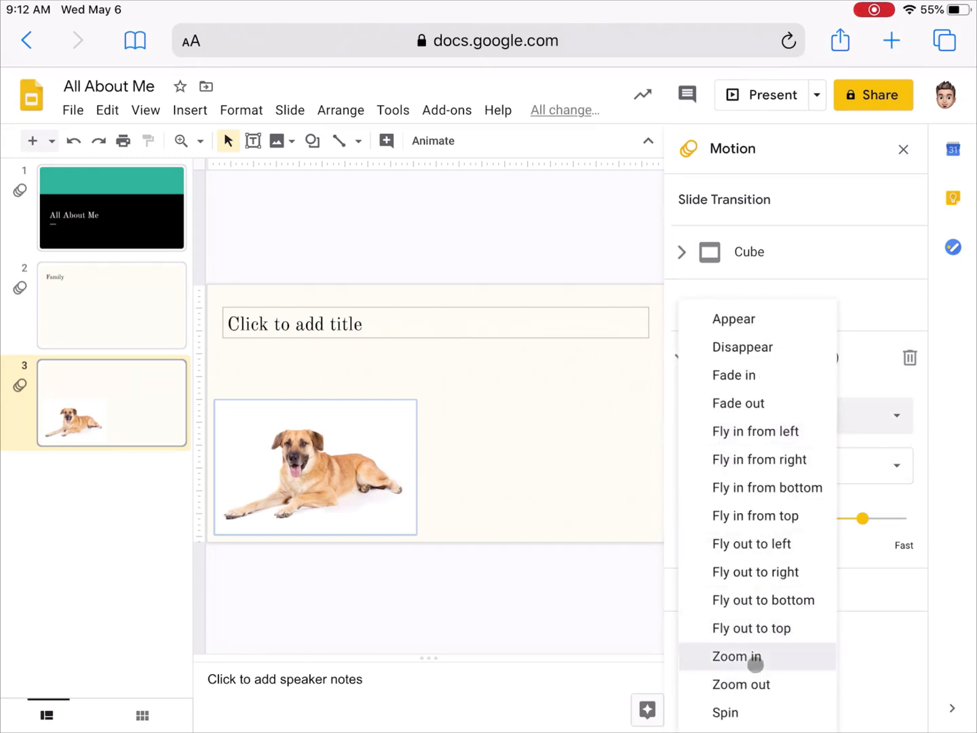
click(736, 656)
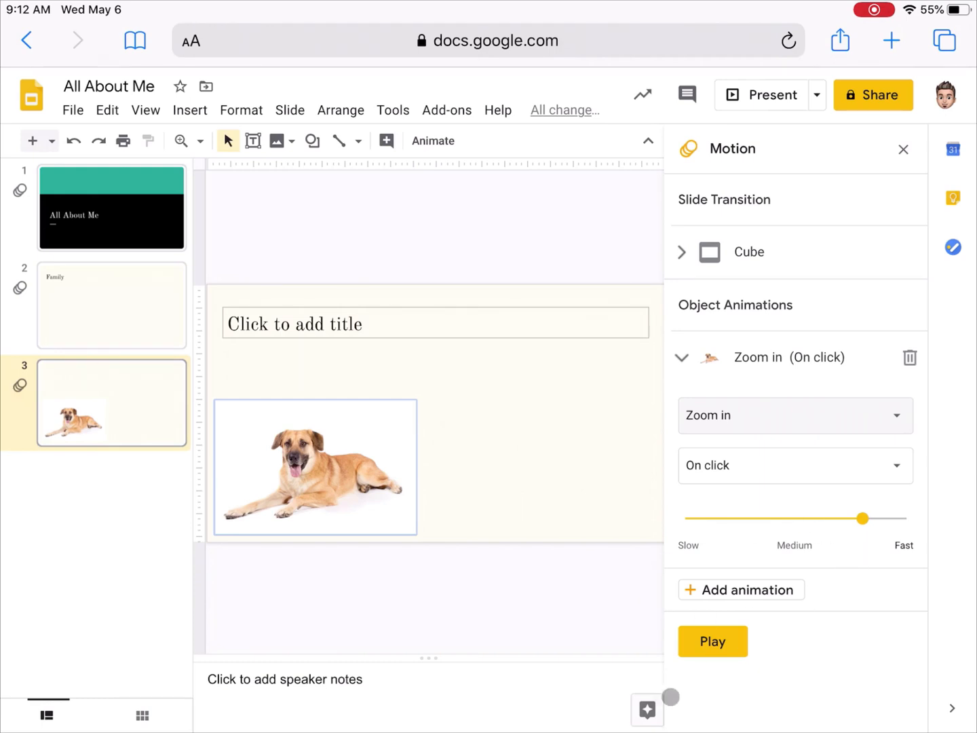
click(712, 641)
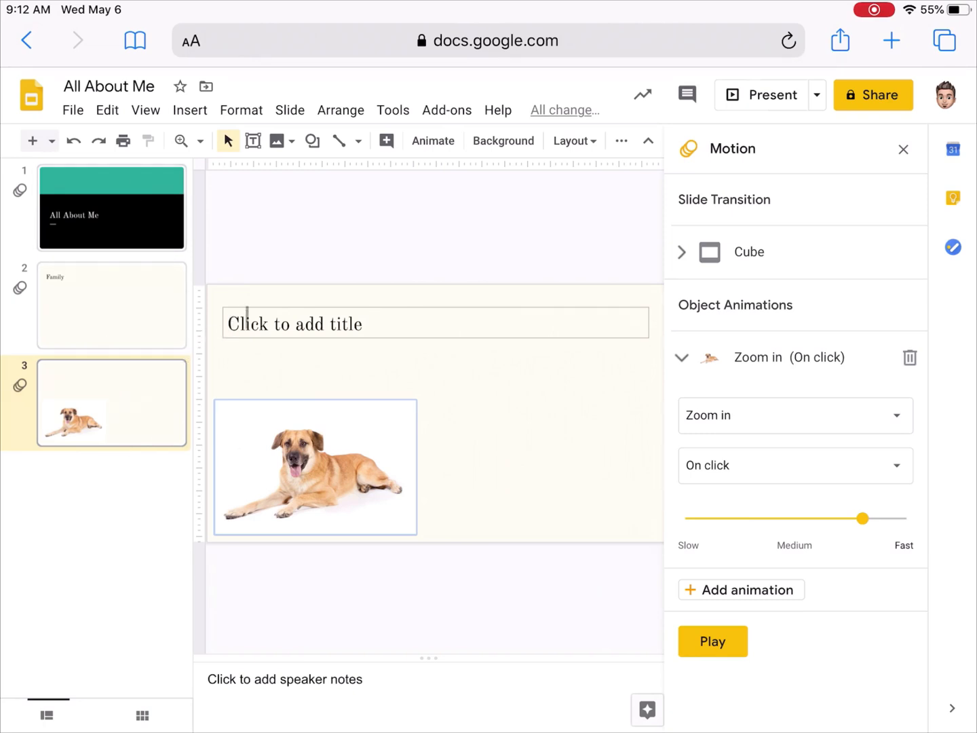
click(112, 207)
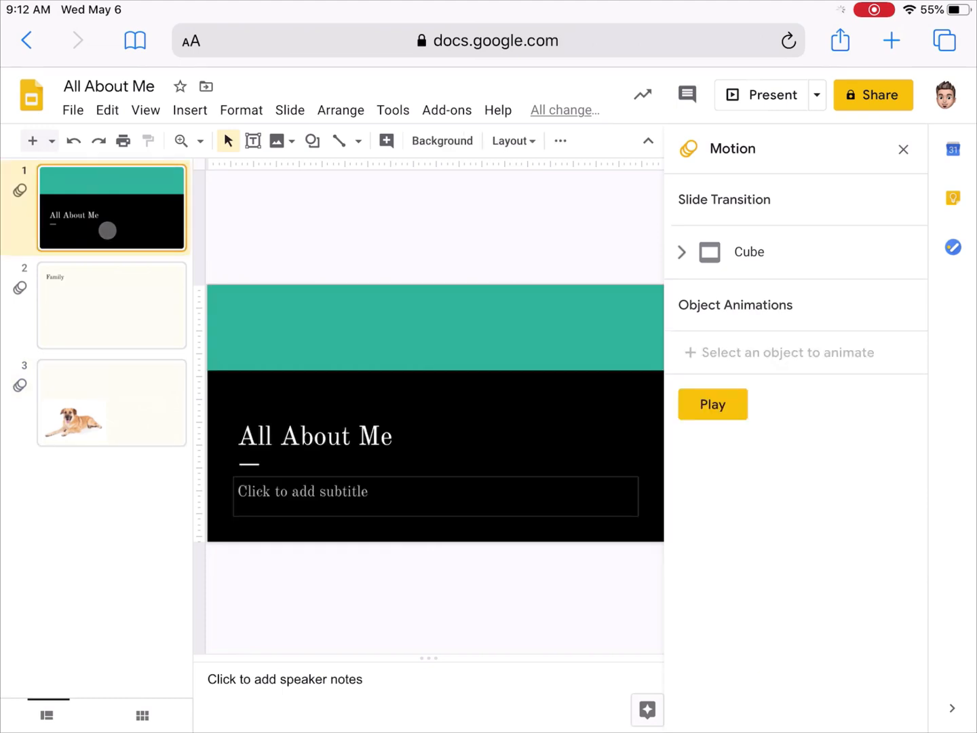
mouse_move(769, 94)
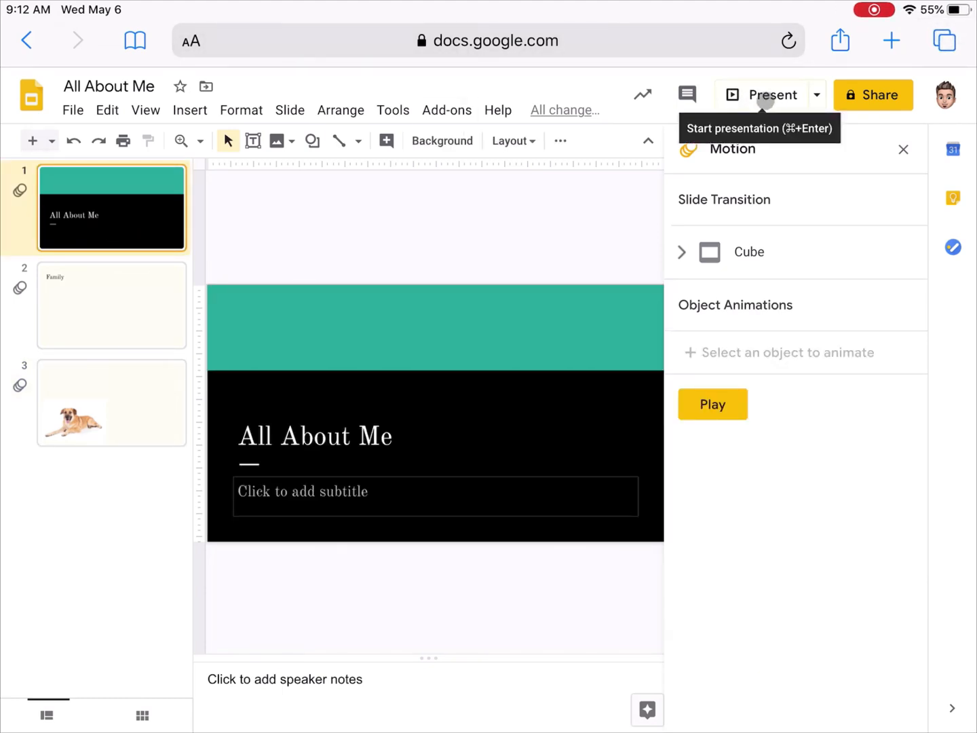
click(769, 94)
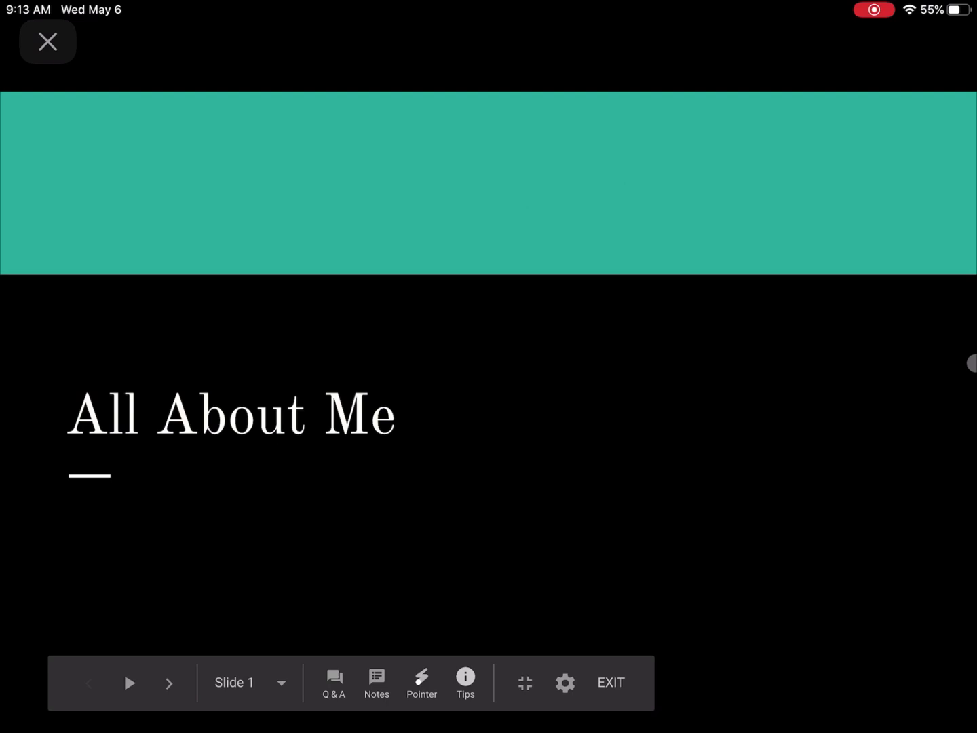
click(169, 682)
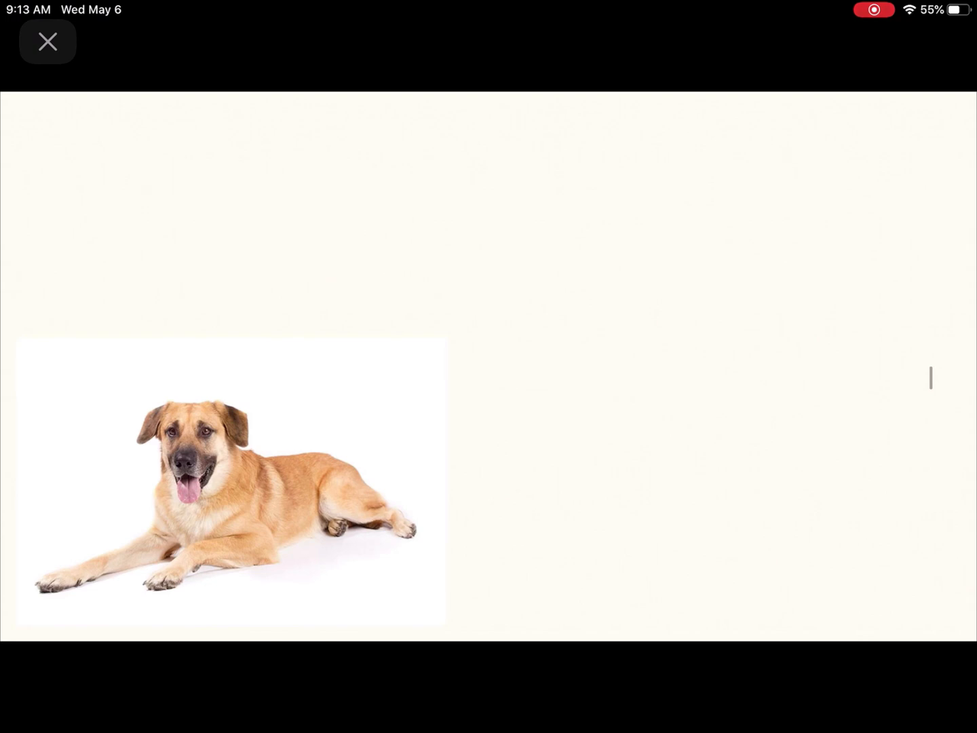
click(47, 41)
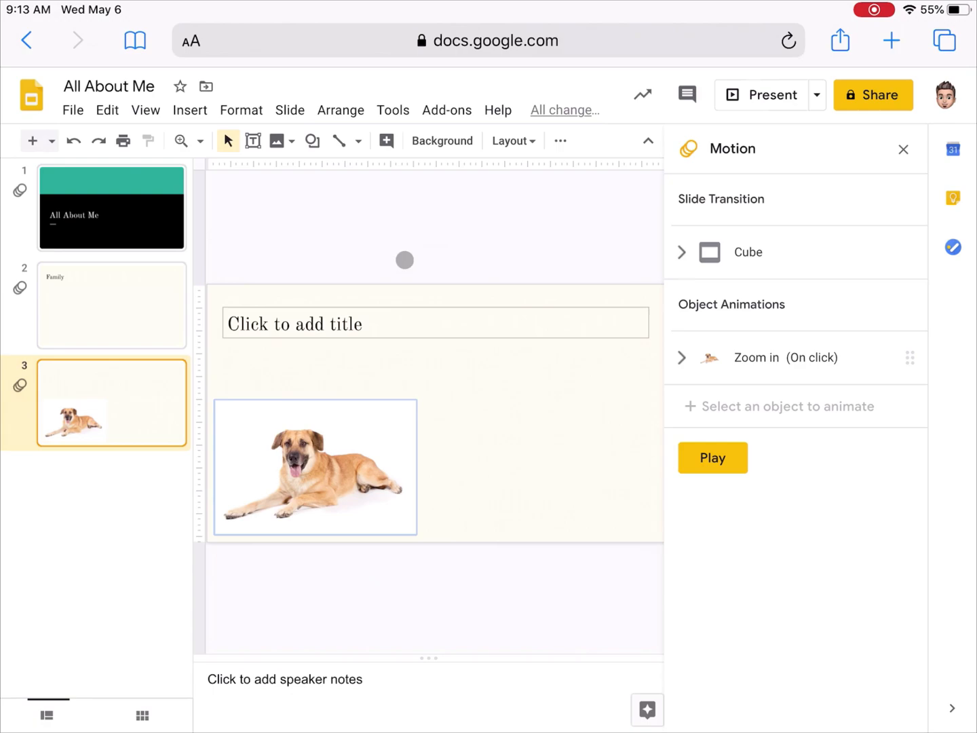